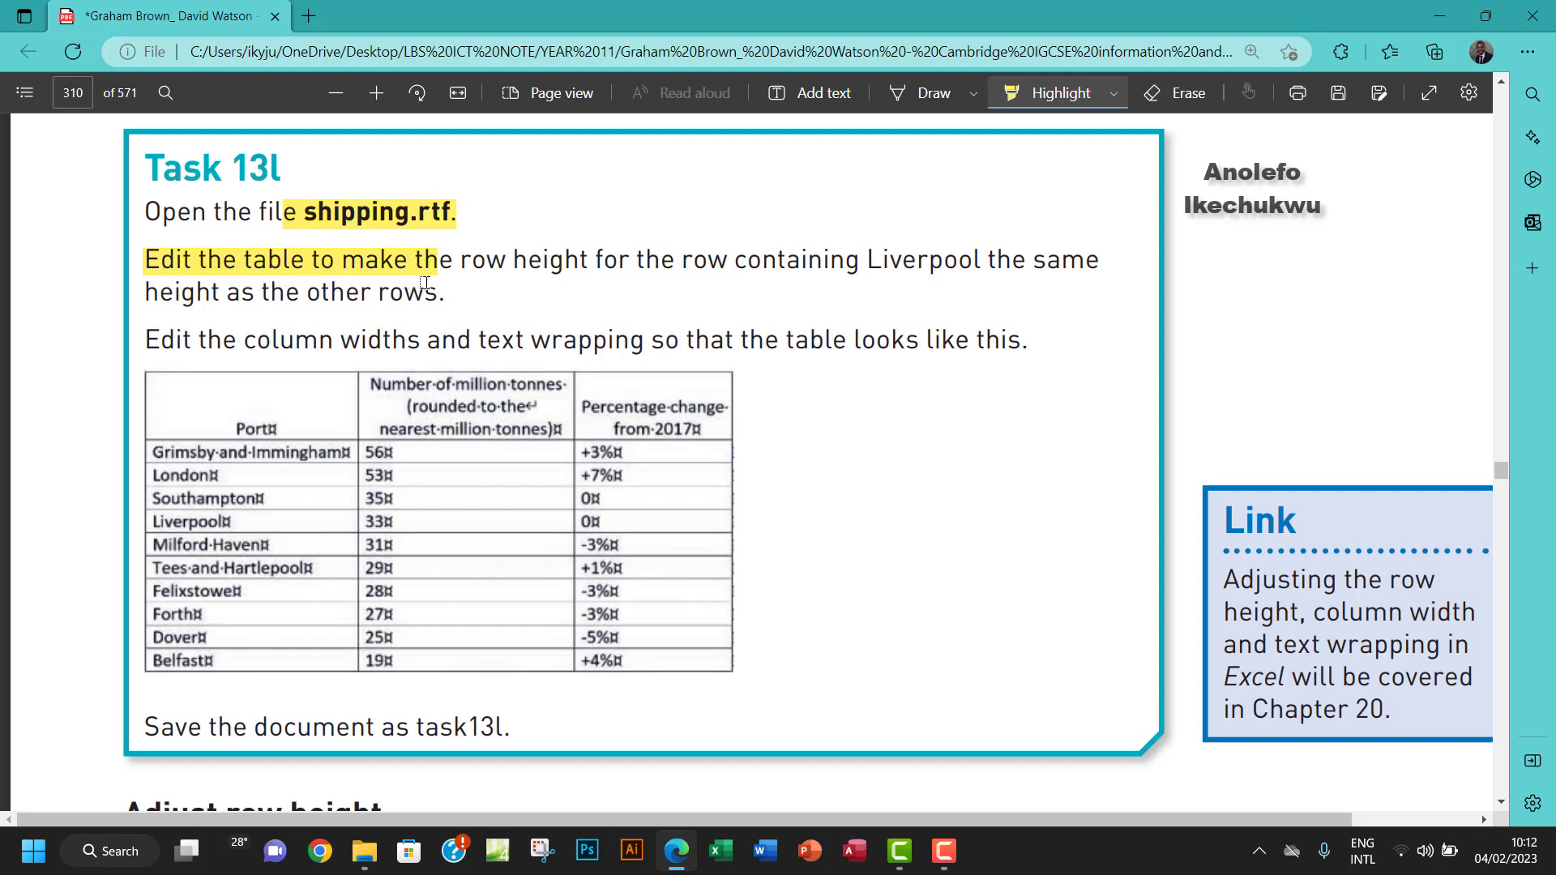
{"action": "mouse_move", "coordinate": [532, 280]}
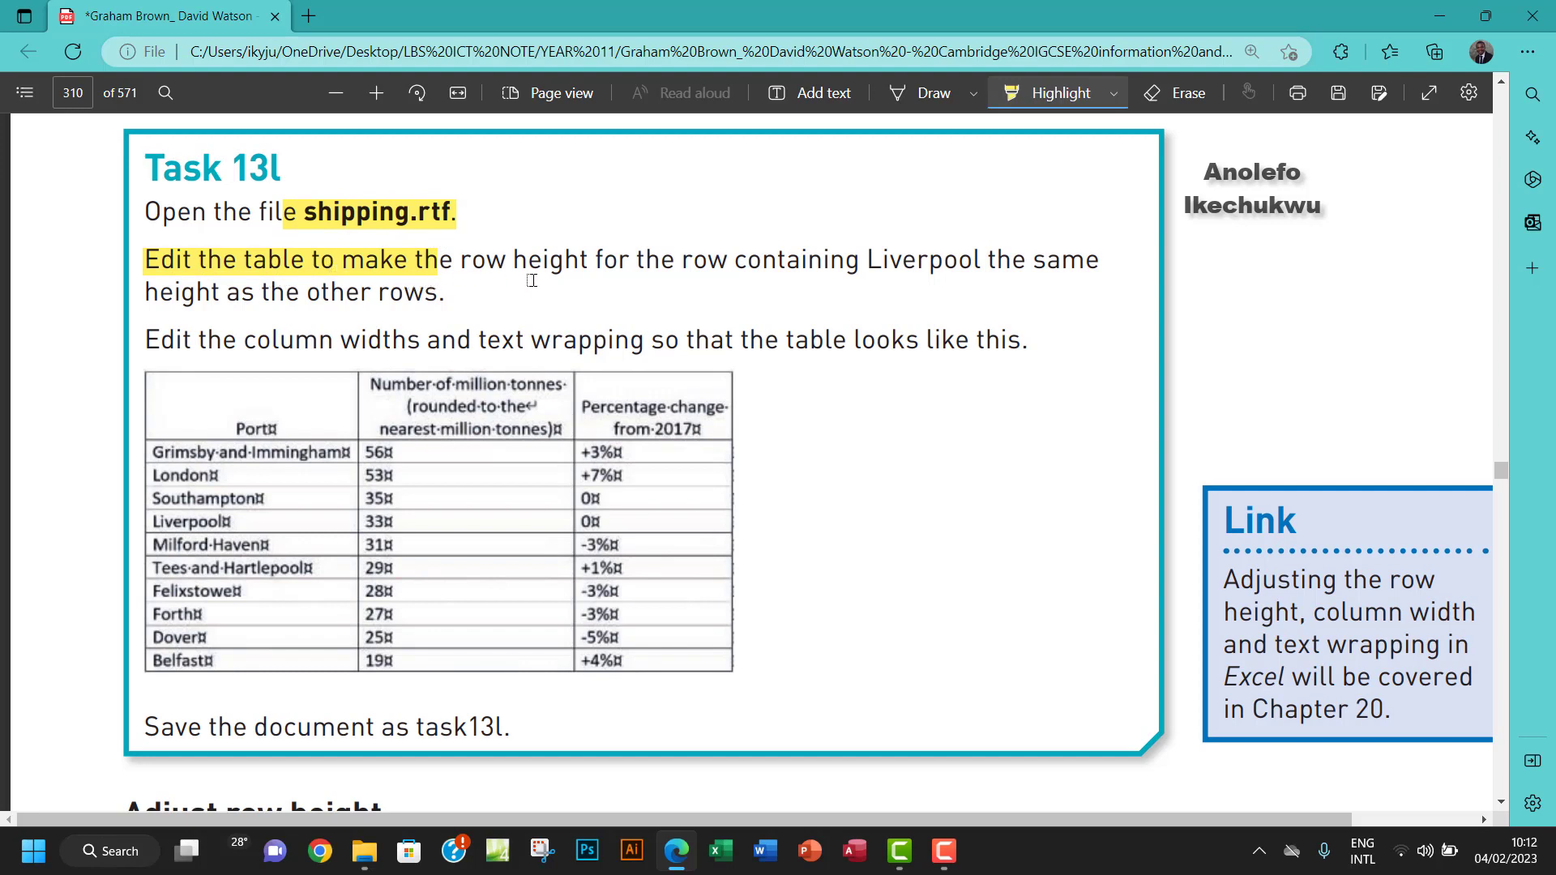
{"action": "mouse_move", "coordinate": [863, 276]}
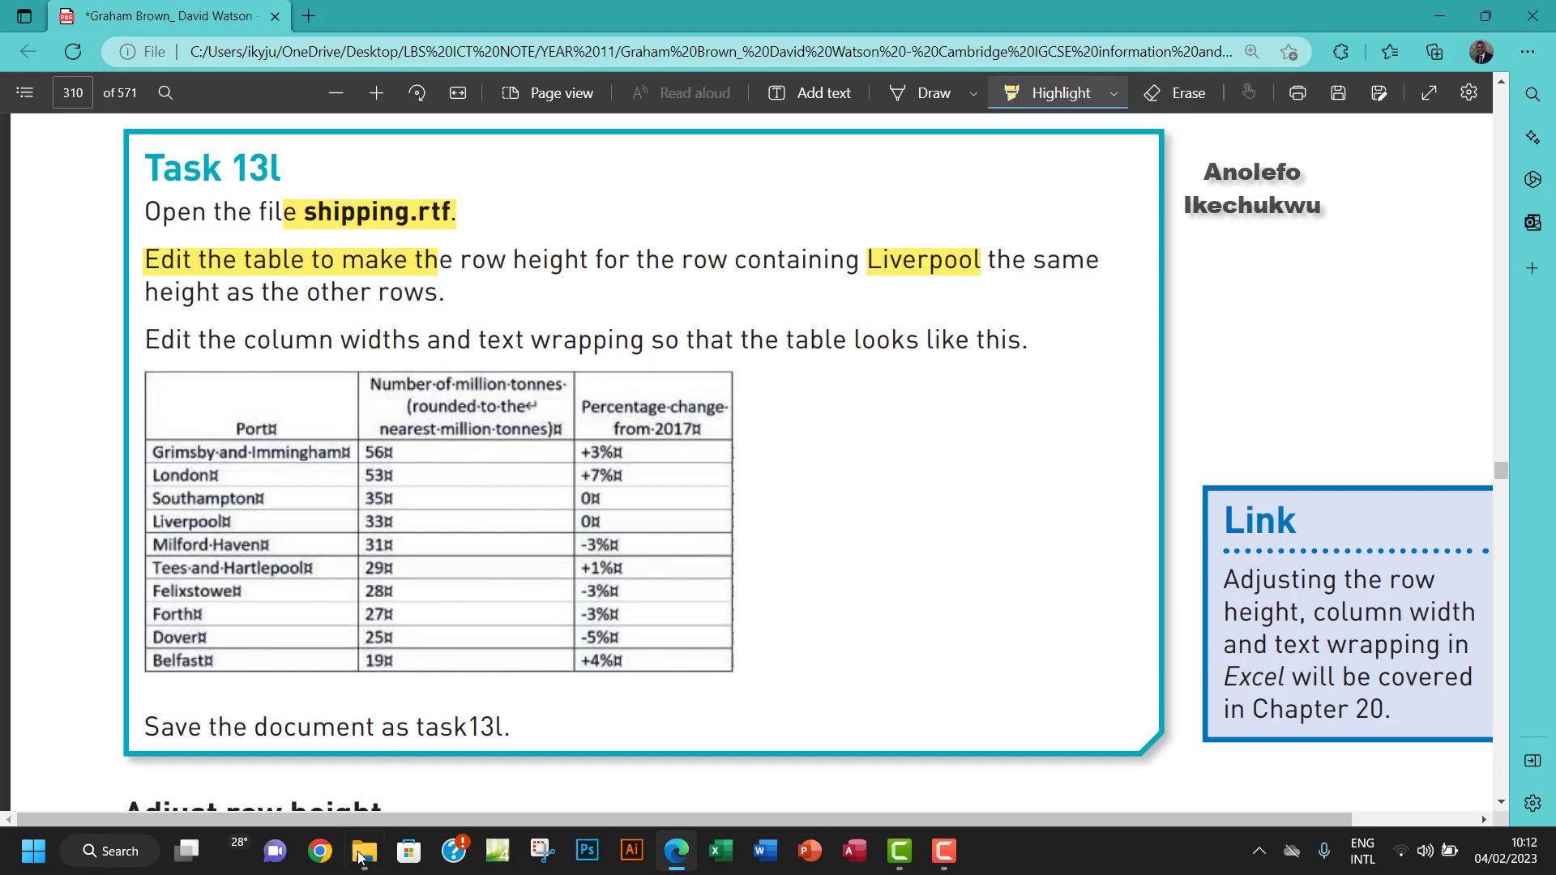
- Open shipping.rtf from the Chapter 13 source files folder in File Explorer
{"action": "left_click", "coordinate": [365, 851]}
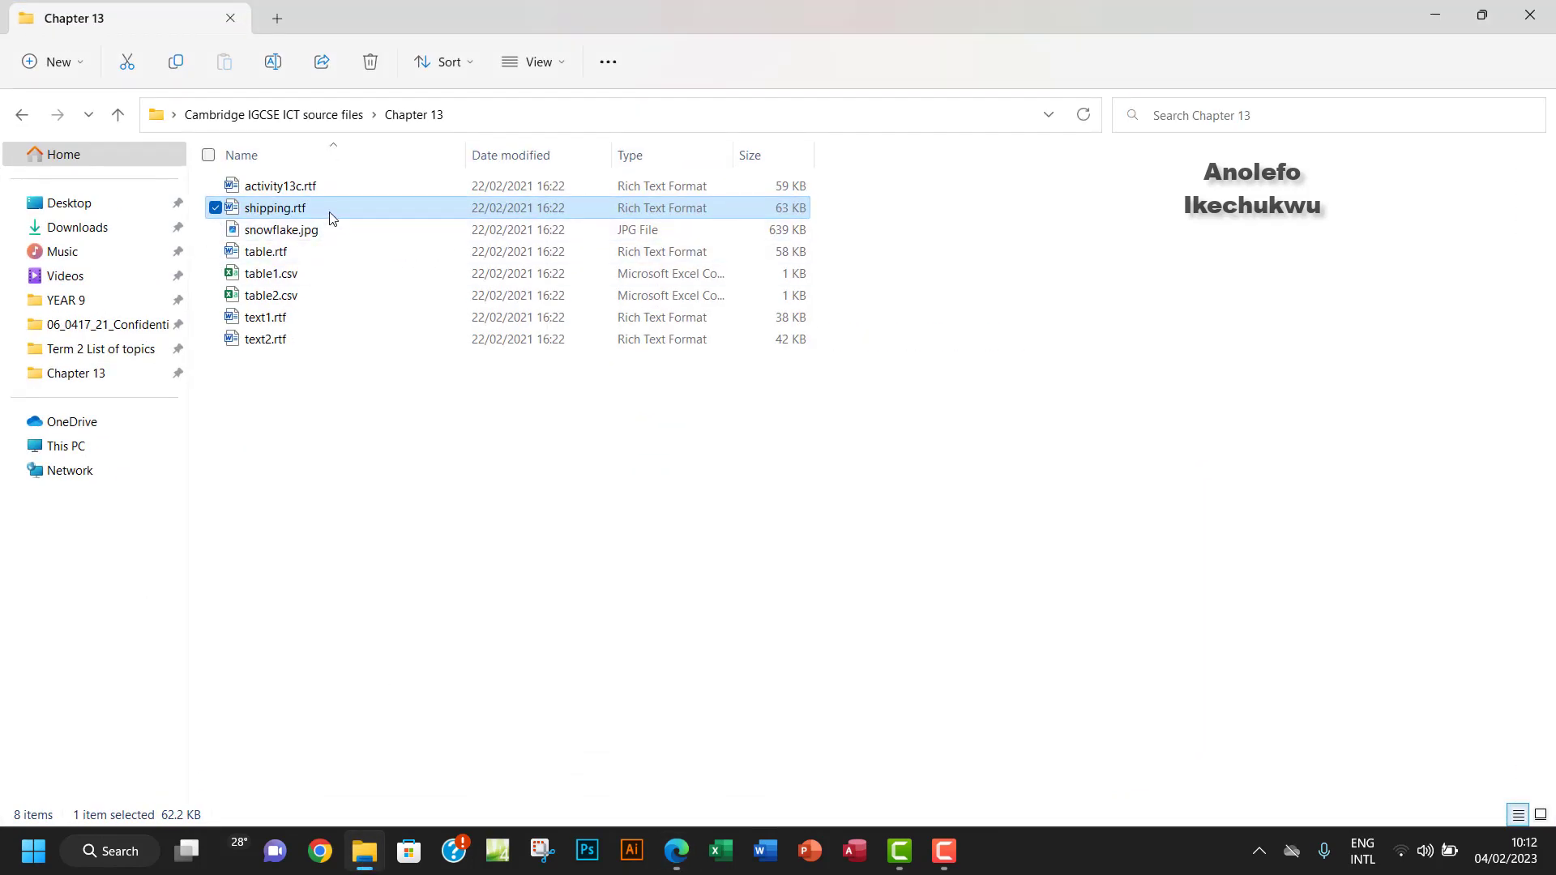
{"action": "double_click", "coordinate": [274, 207]}
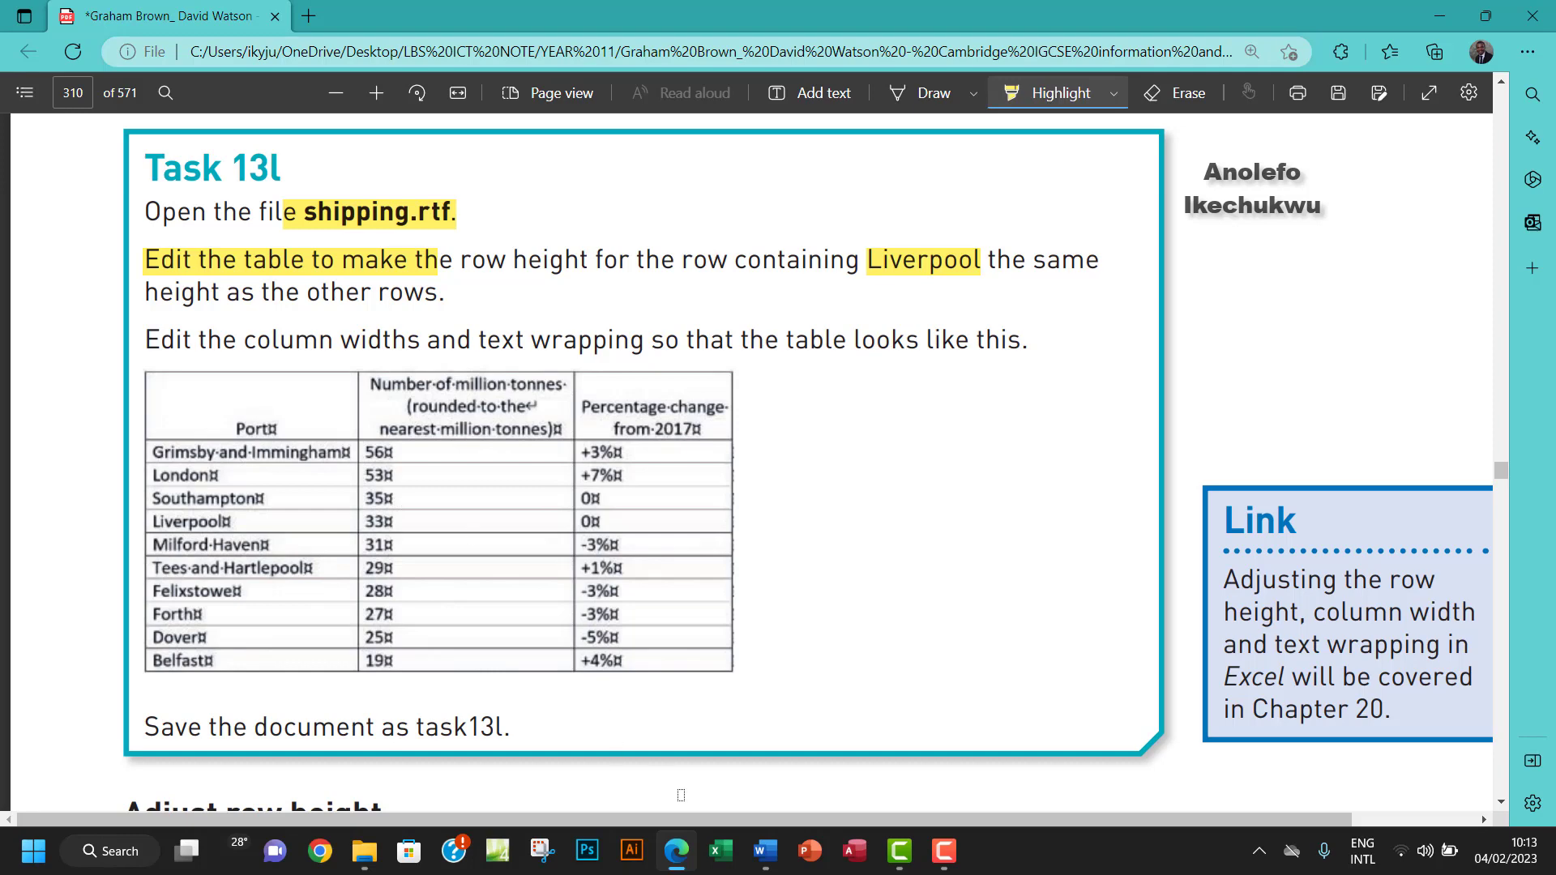
- Bring the Word window with the shipping.rtf ports table into view
{"action": "left_click", "coordinate": [761, 851]}
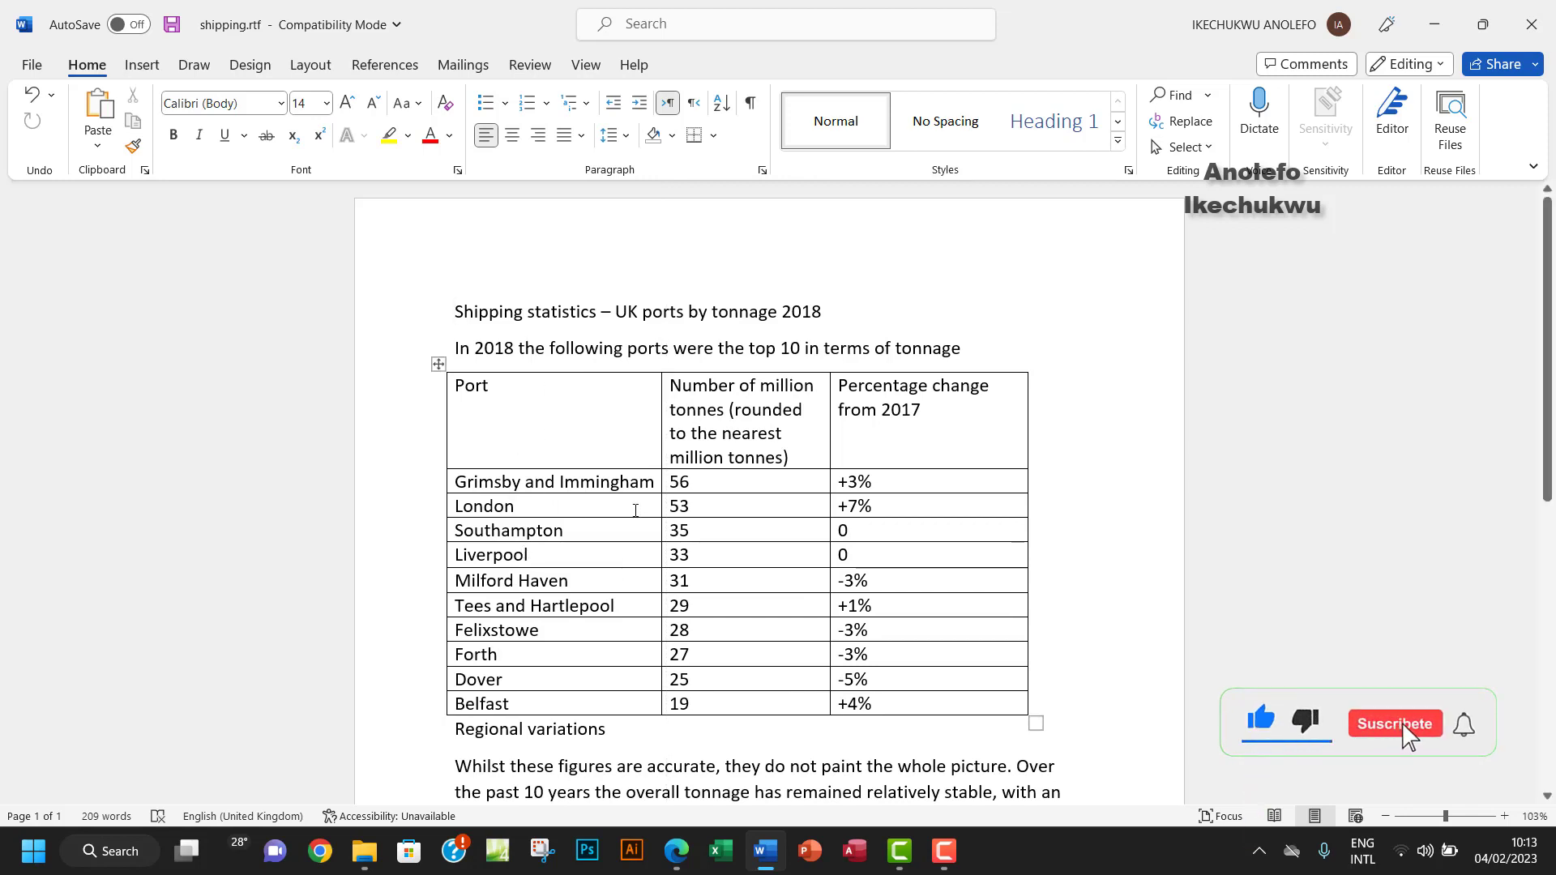
- Align the Port and middle header cells to Bottom Center via Table Layout
{"action": "left_click", "coordinate": [1394, 723]}
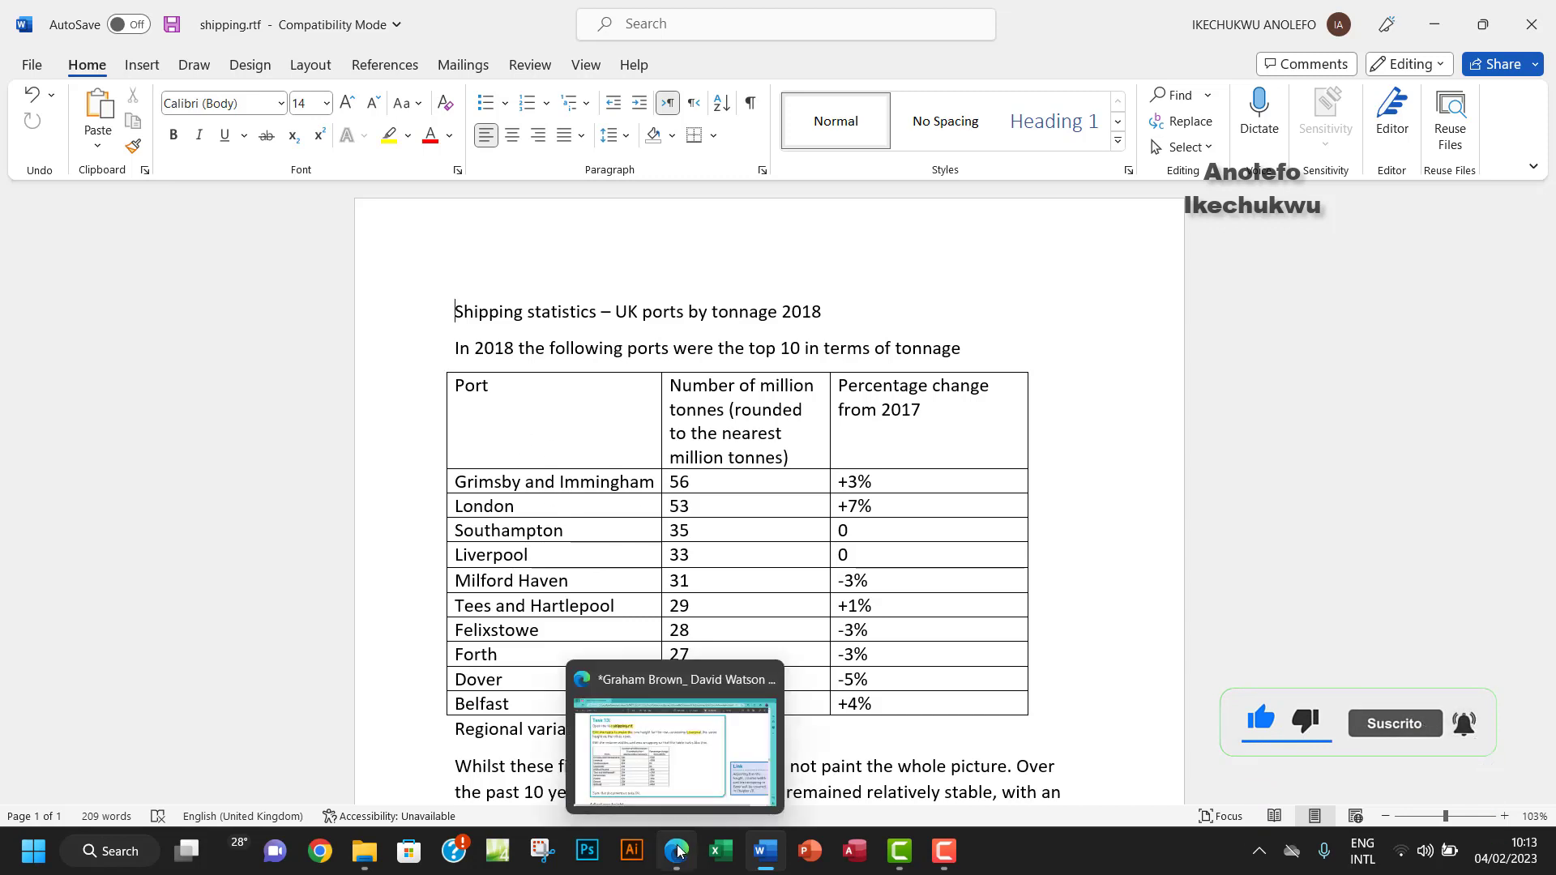
{"action": "left_click", "coordinate": [677, 851]}
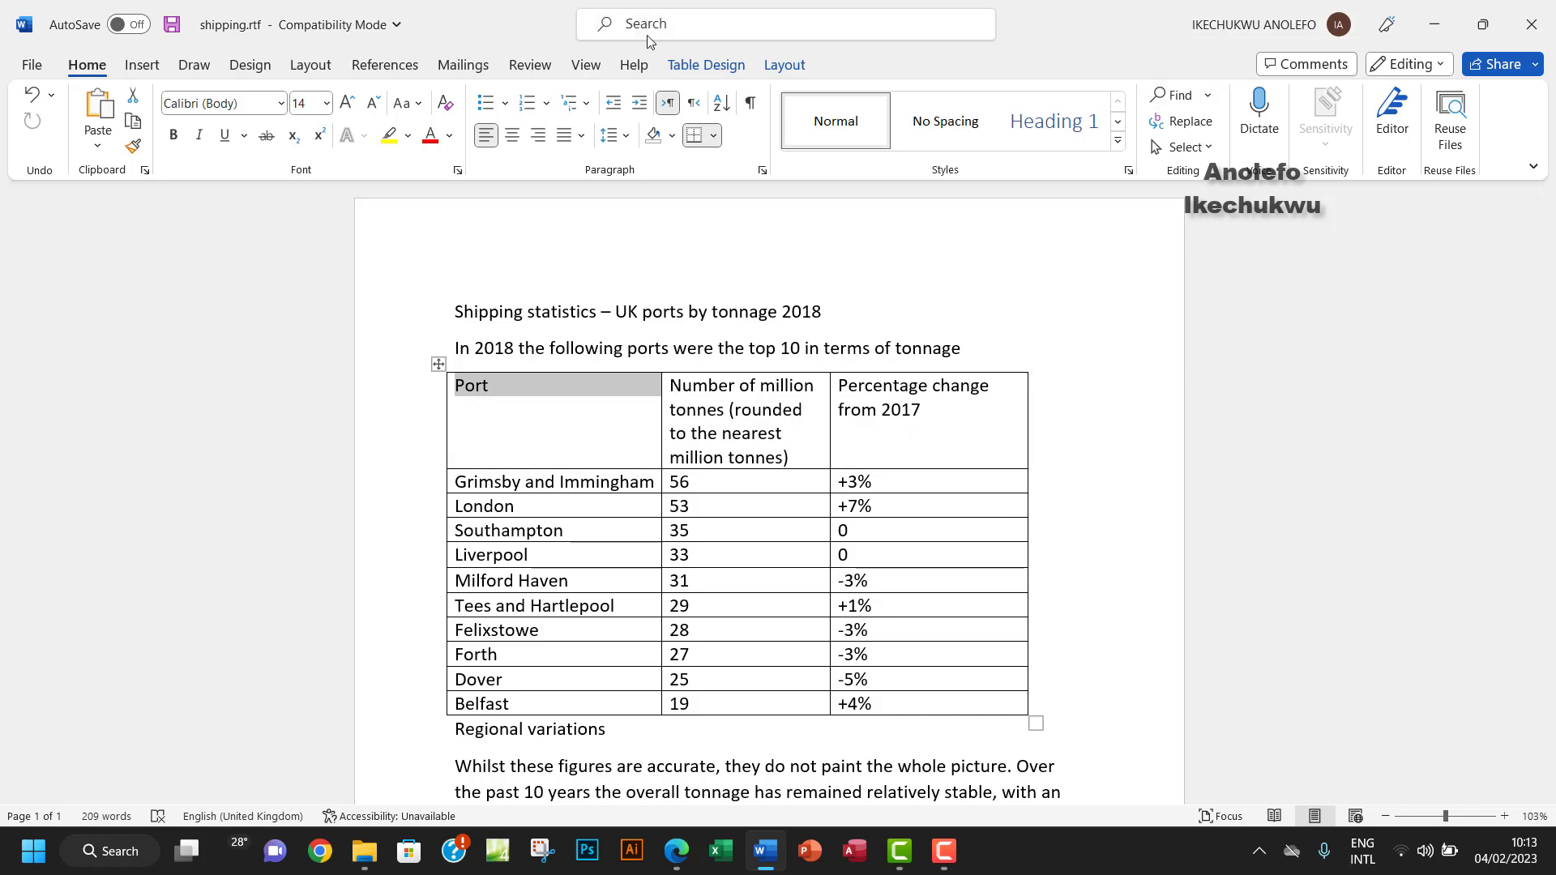
{"action": "left_click", "coordinate": [785, 65]}
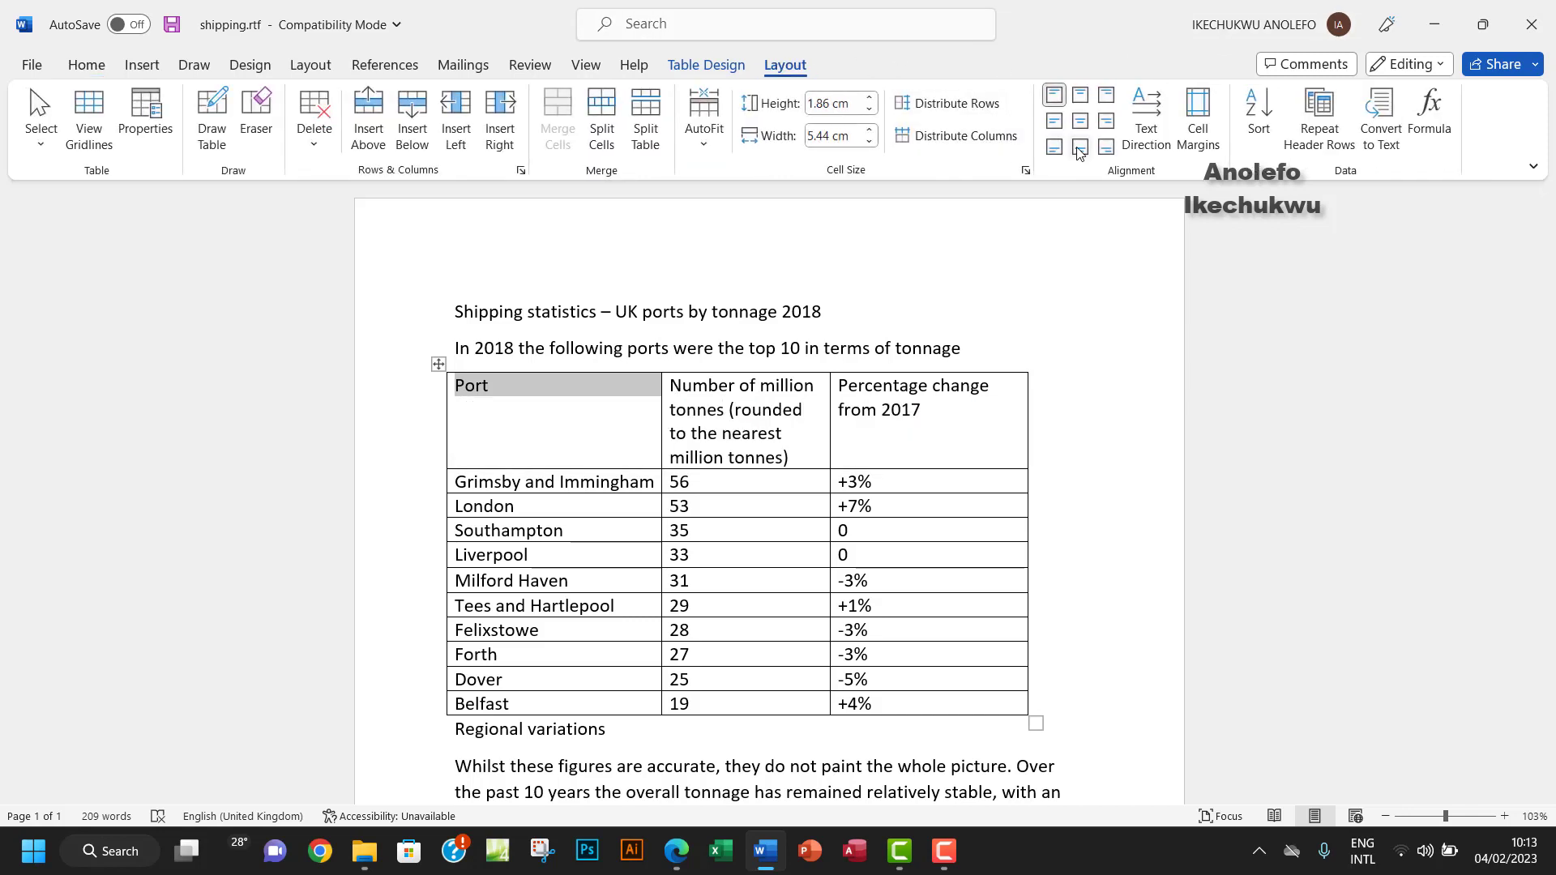
{"action": "left_click", "coordinate": [1080, 147]}
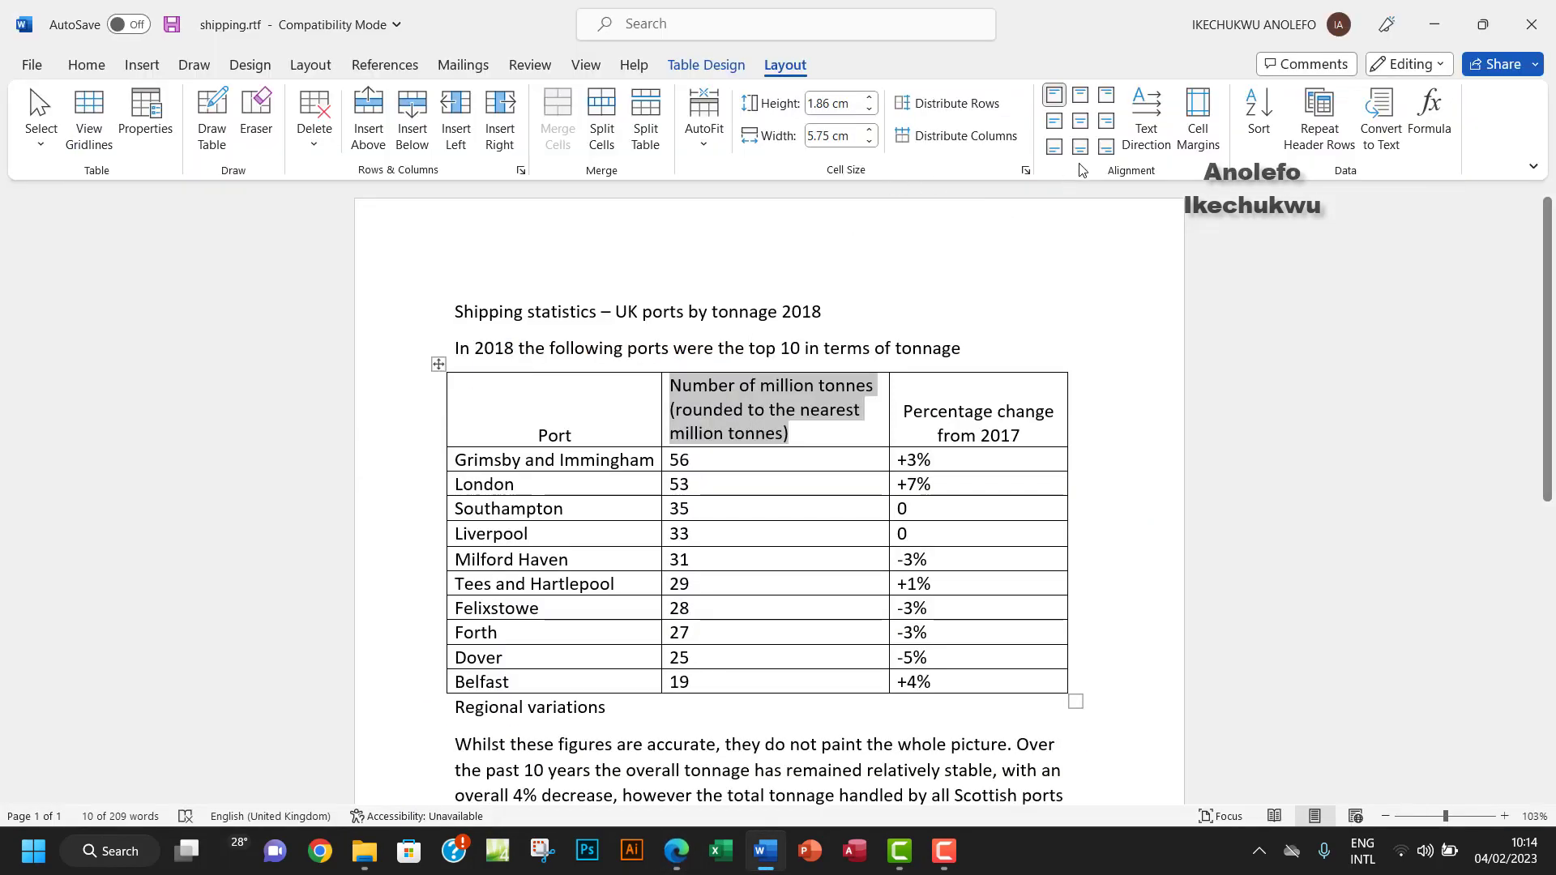
{"action": "left_click", "coordinate": [1078, 146]}
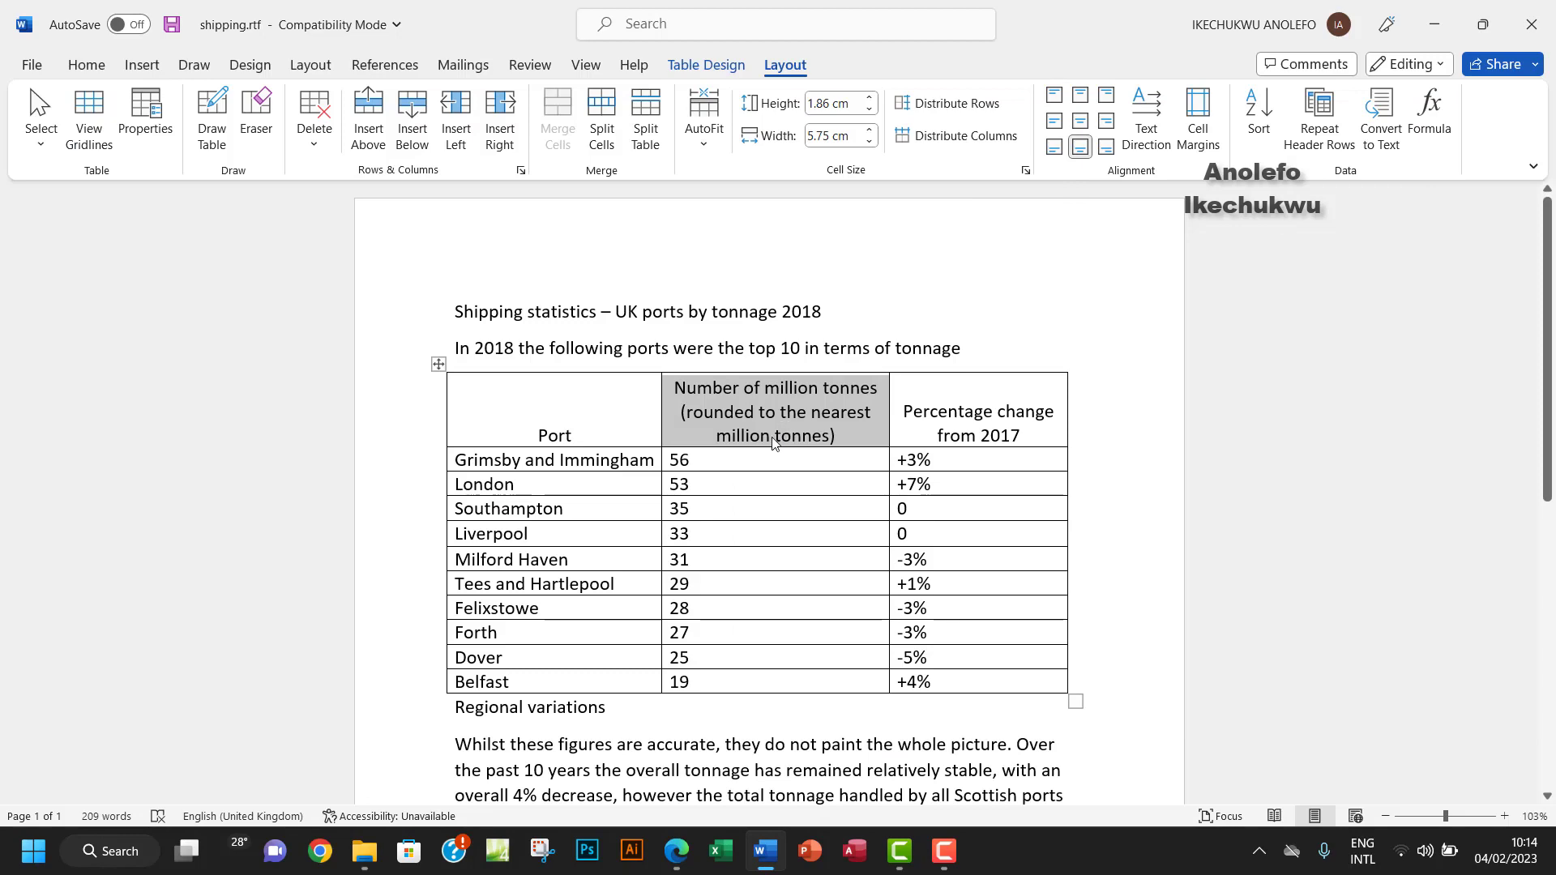
{"action": "mouse_move", "coordinate": [796, 399]}
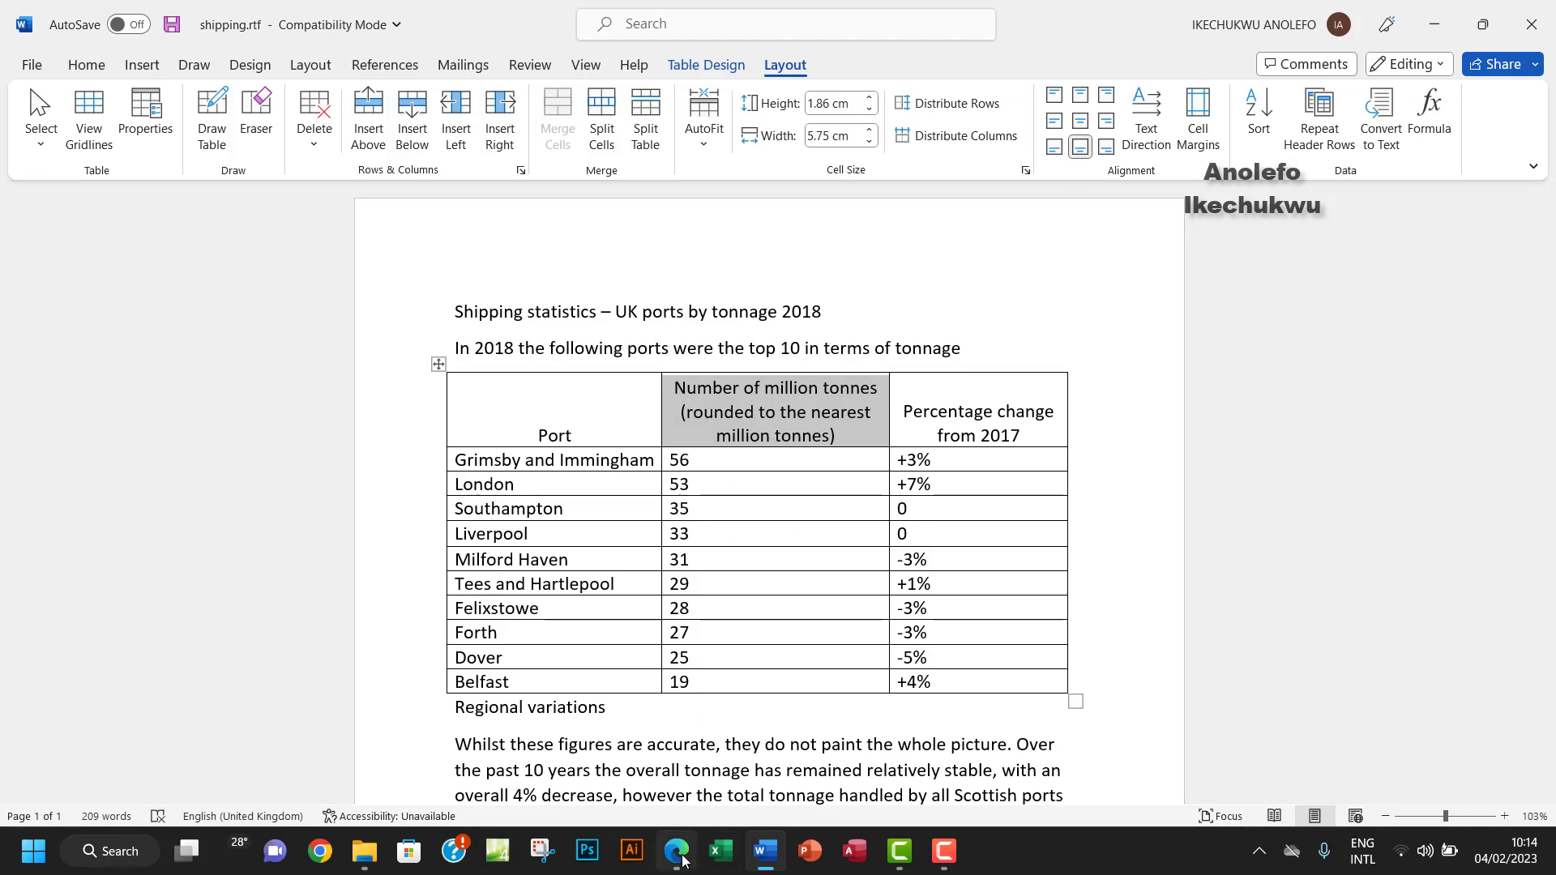
- Break the middle heading after 'the' to match the sample, then return to the PDF instructions
{"action": "left_click", "coordinate": [675, 851]}
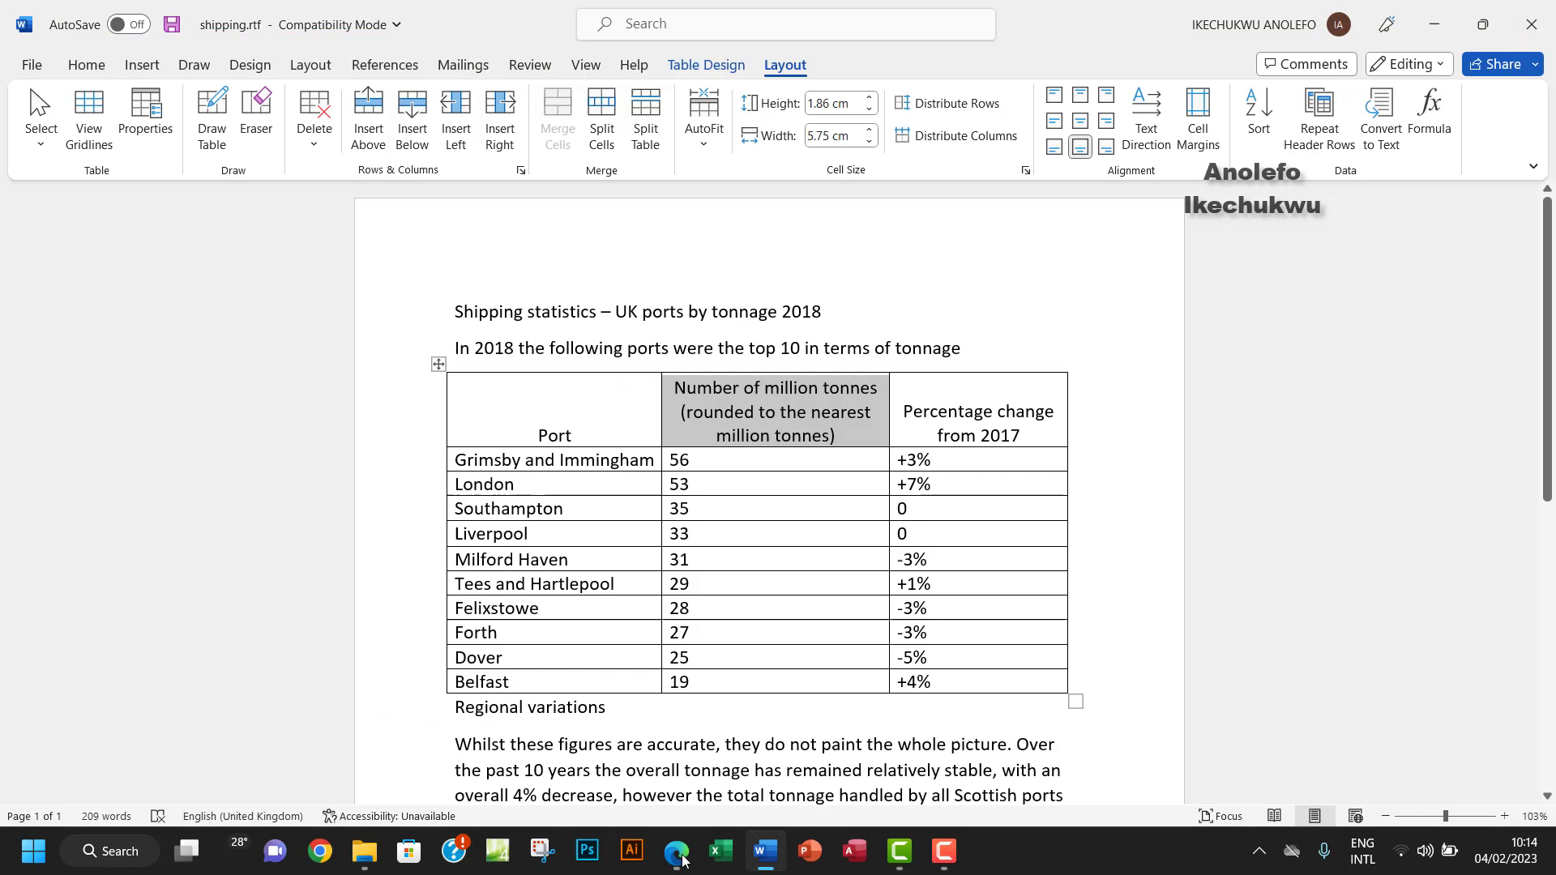
{"action": "left_click", "coordinate": [810, 412]}
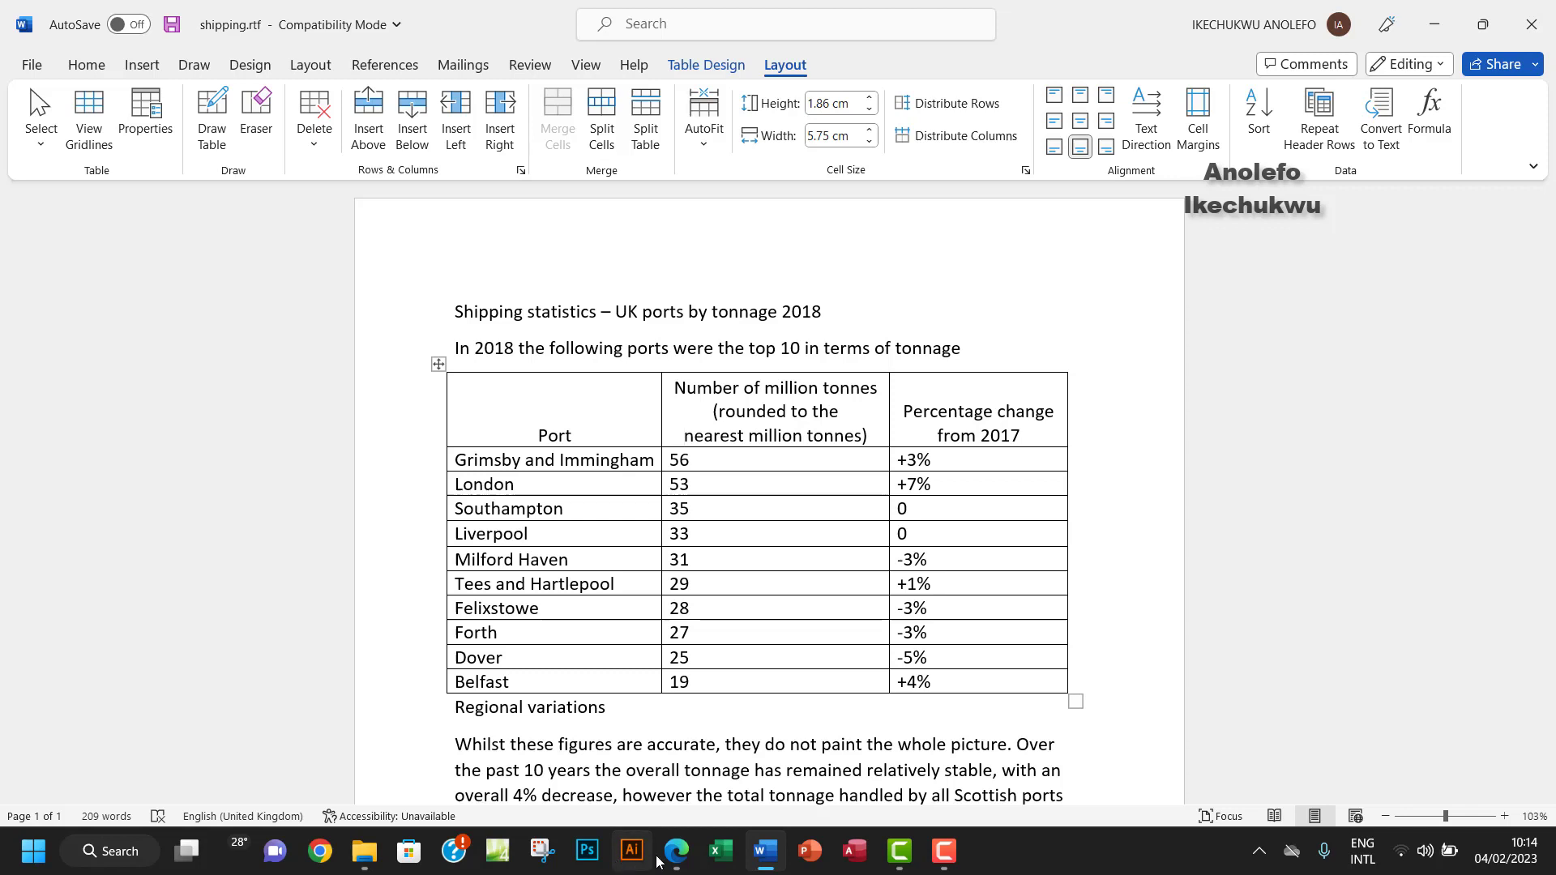
{"action": "left_click", "coordinate": [676, 851]}
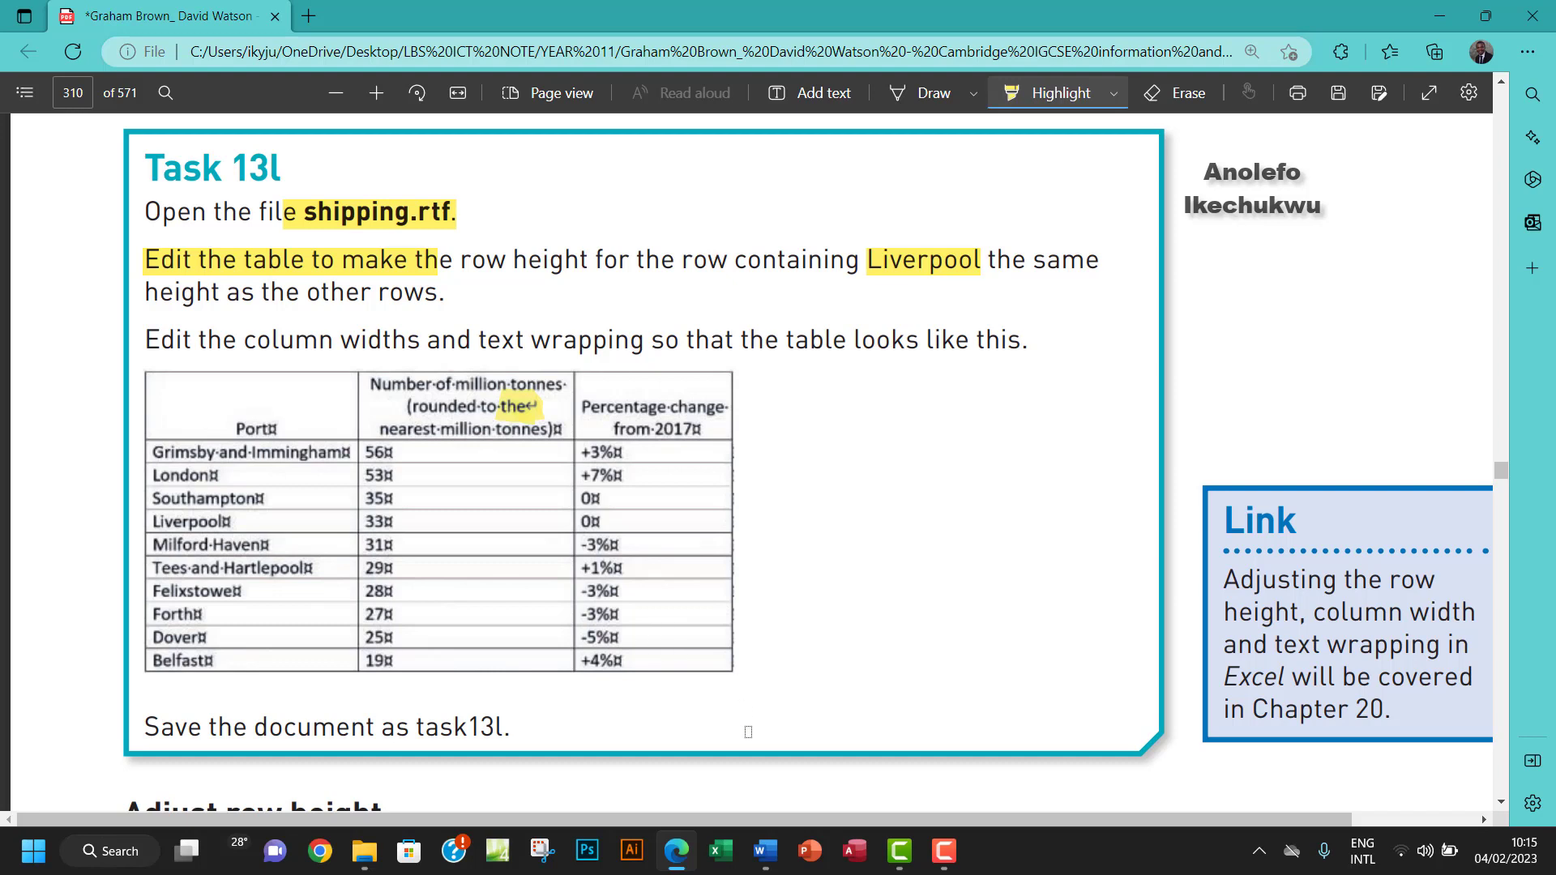
{"action": "mouse_move", "coordinate": [764, 851]}
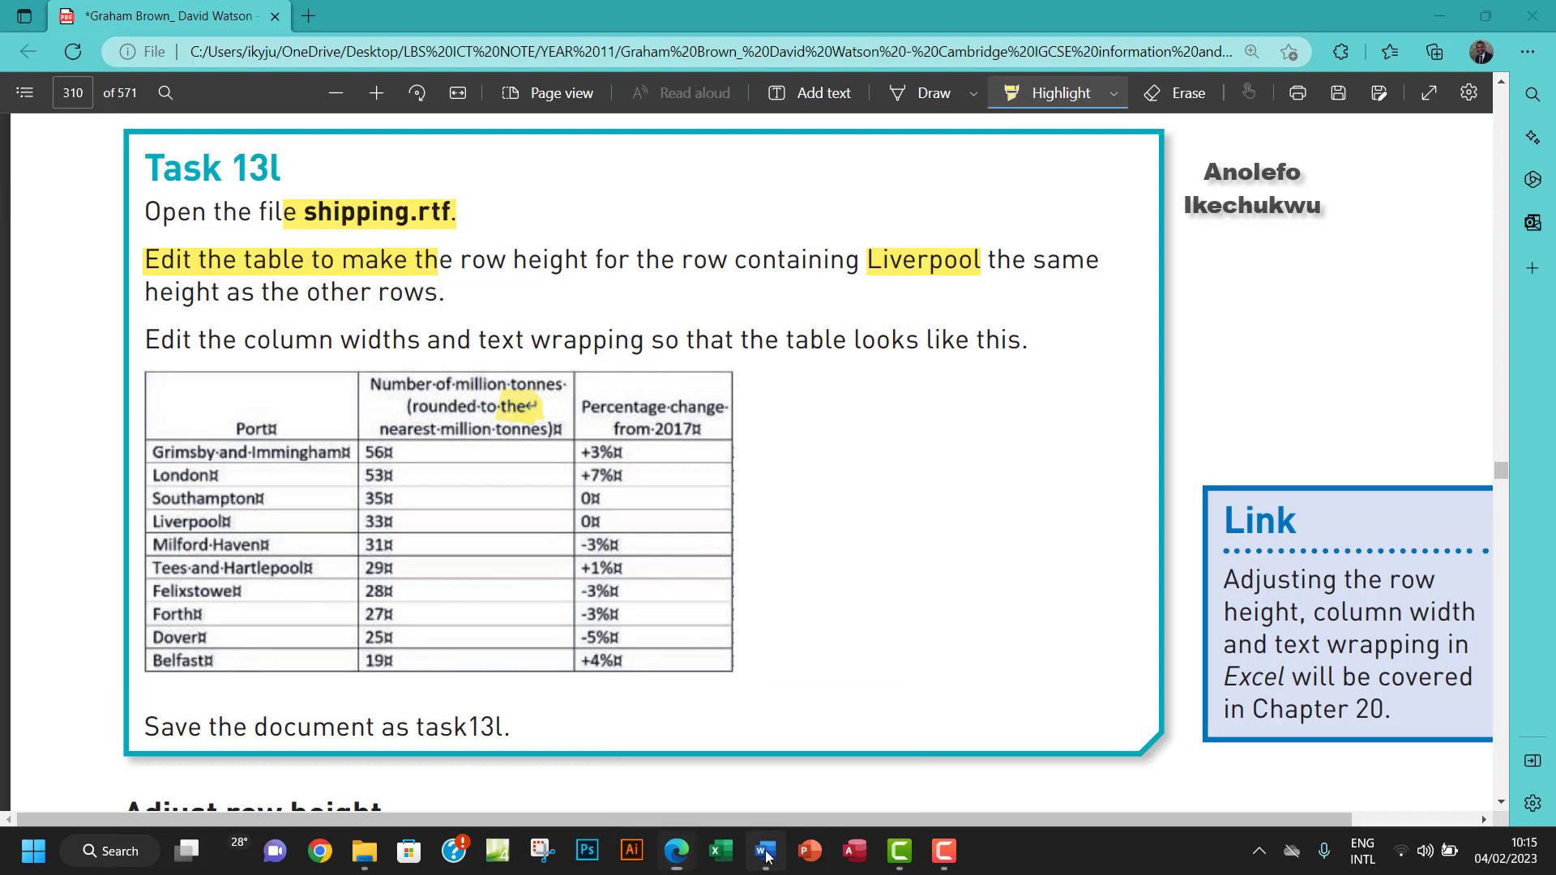
- Start Save As in Desktop > Chapter 13 tasks with Word Document (*.docx) format chosen
{"action": "left_click", "coordinate": [762, 851]}
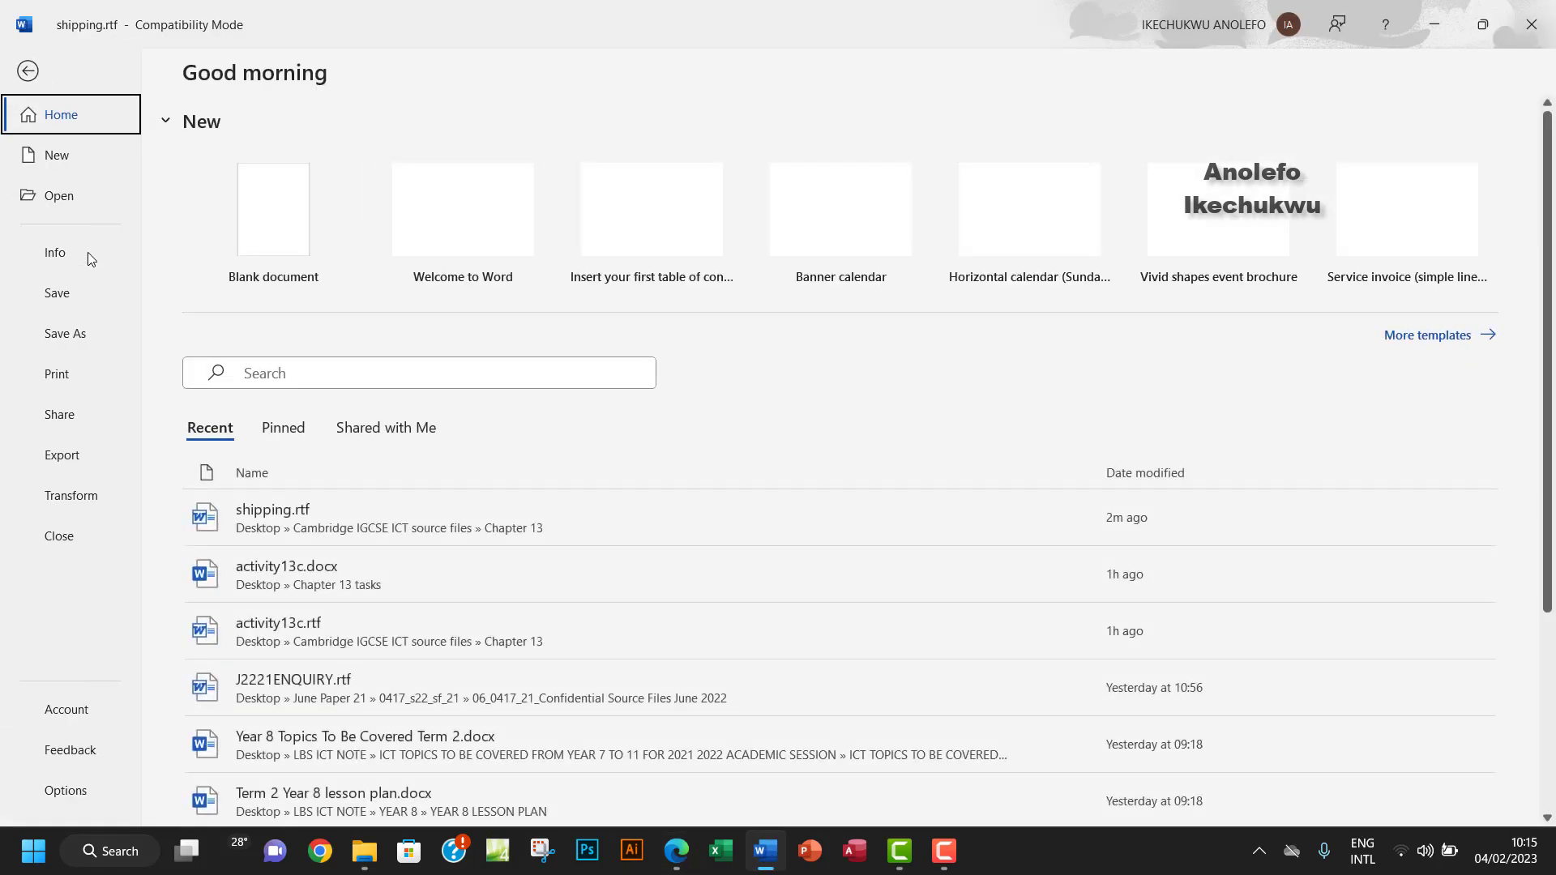
{"action": "left_click", "coordinate": [65, 334]}
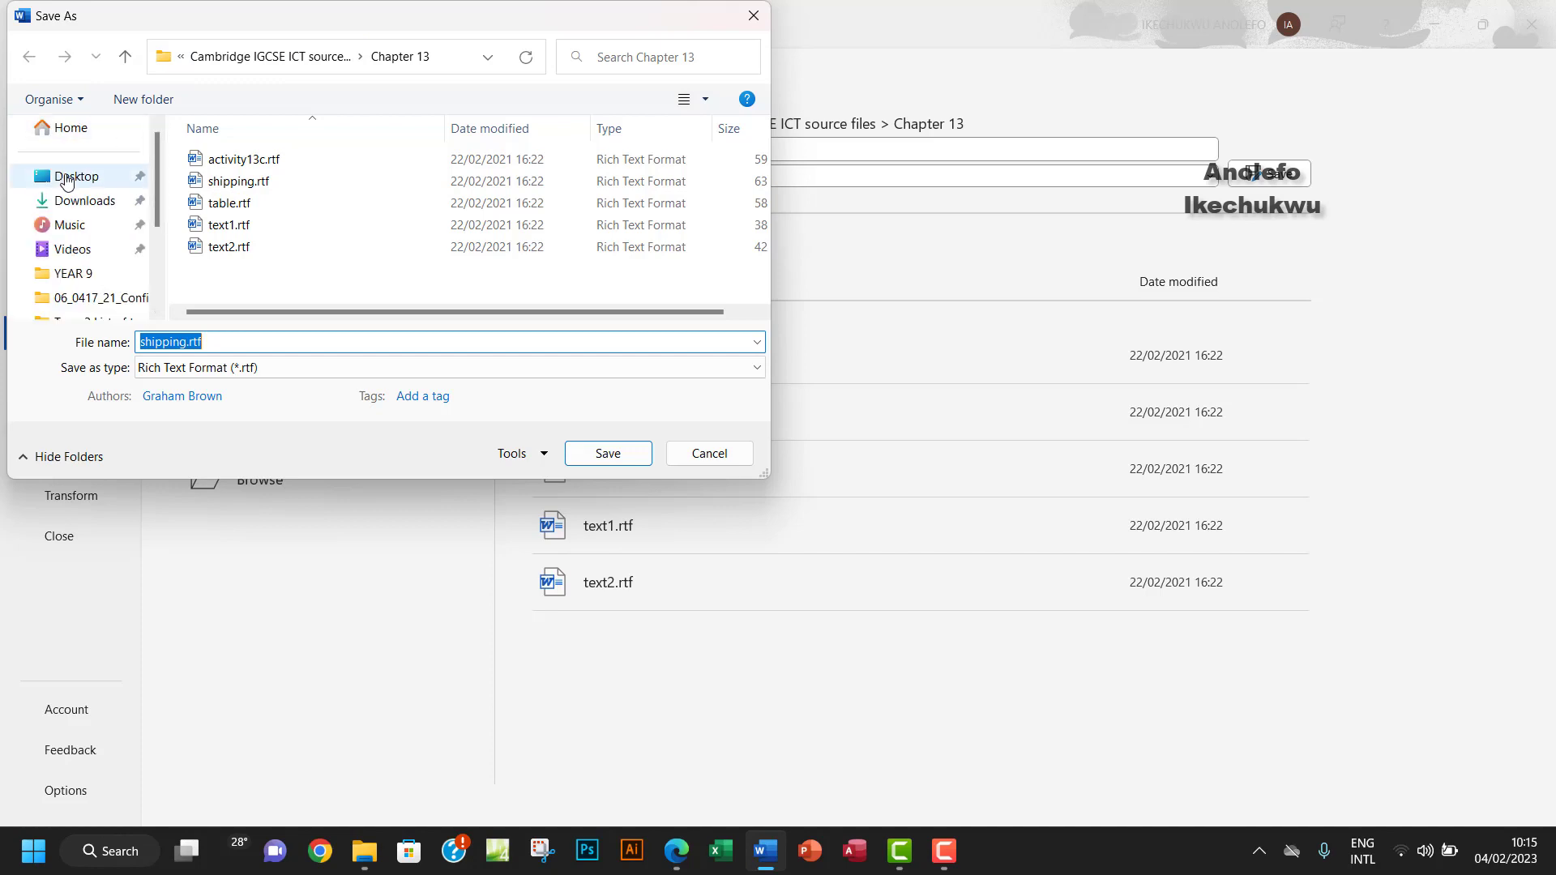
{"action": "left_click", "coordinate": [76, 175]}
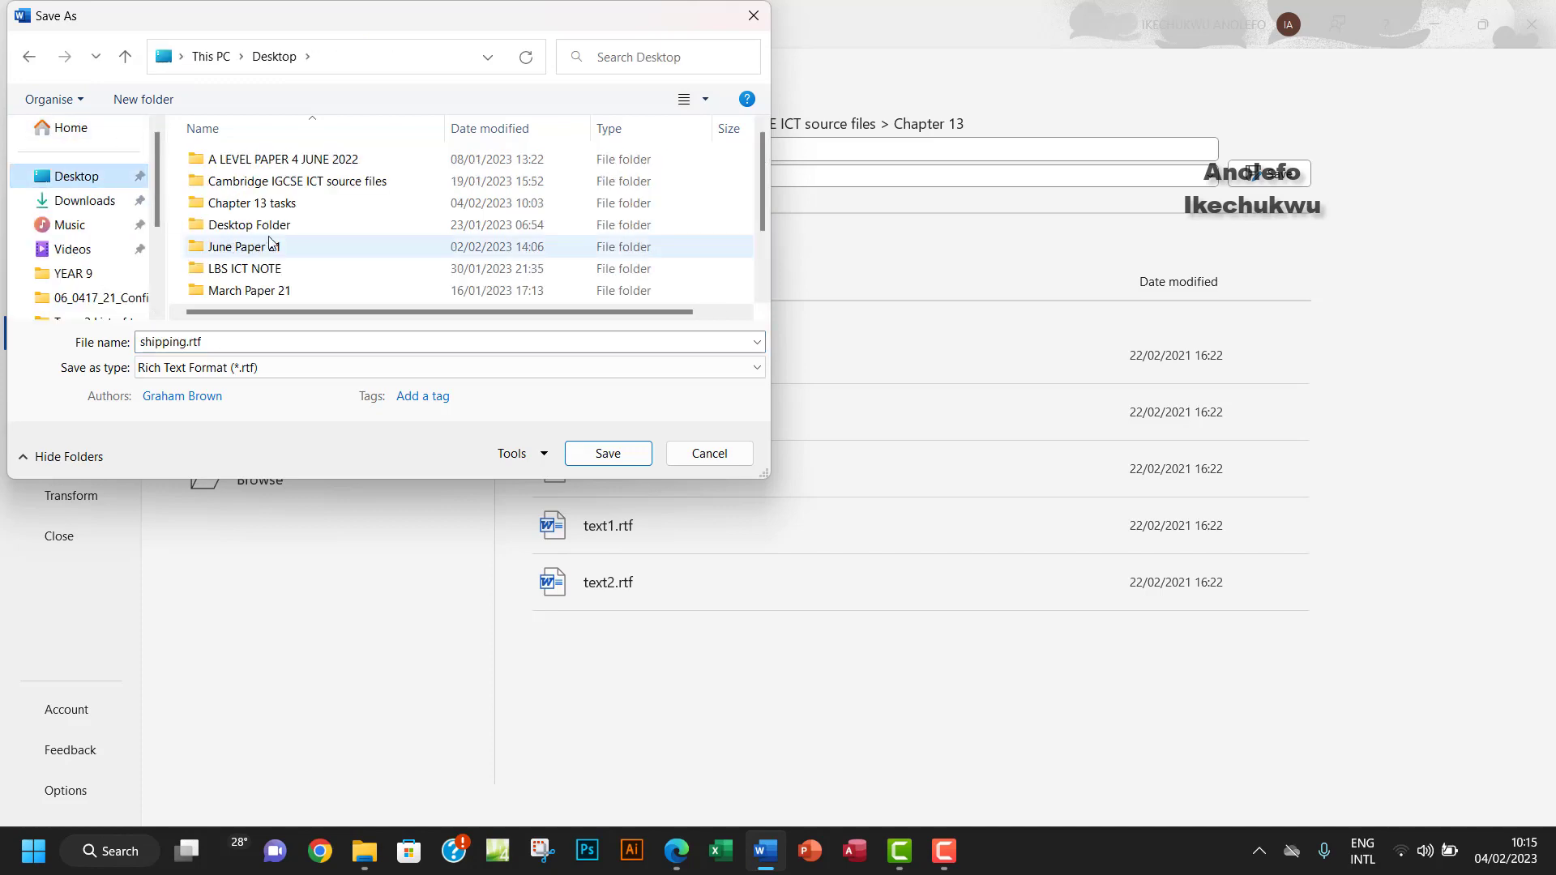
{"action": "double_click", "coordinate": [260, 203]}
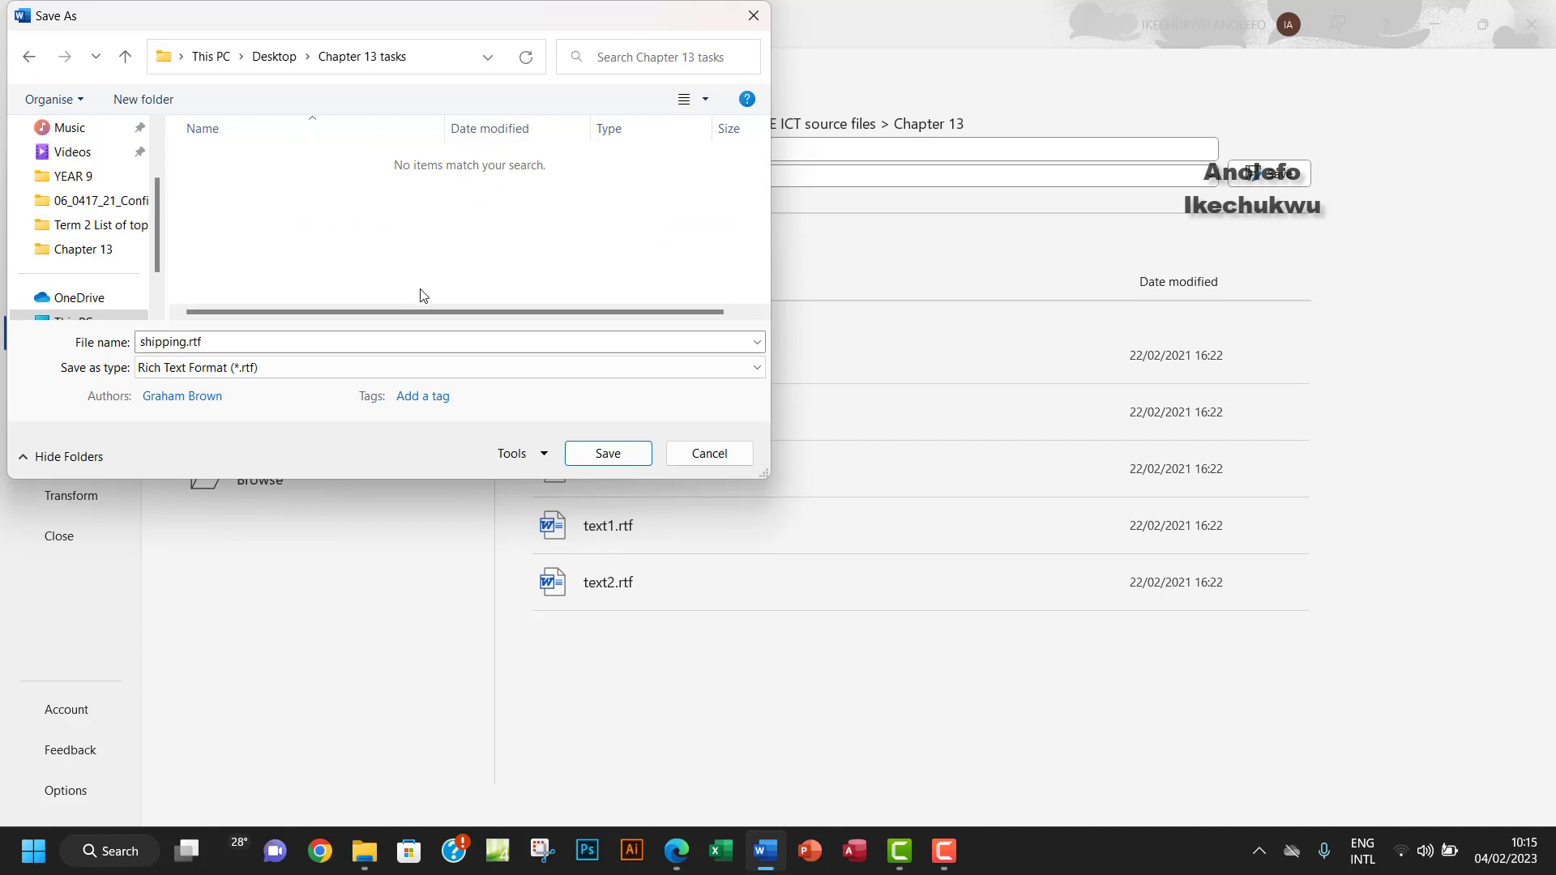
{"action": "left_click", "coordinate": [447, 368]}
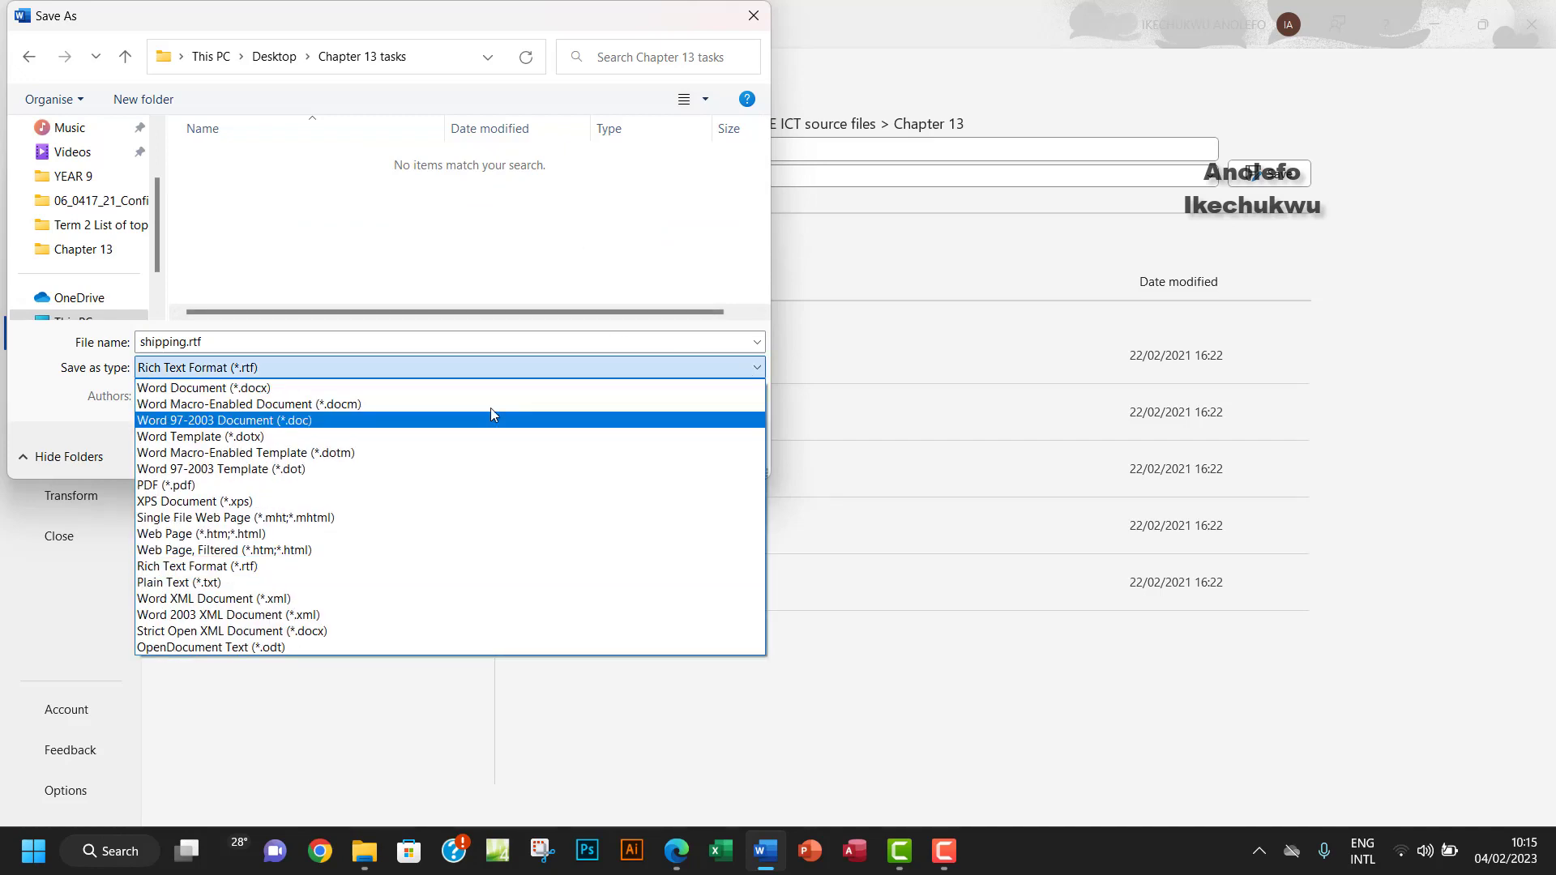
{"action": "left_click", "coordinate": [202, 387]}
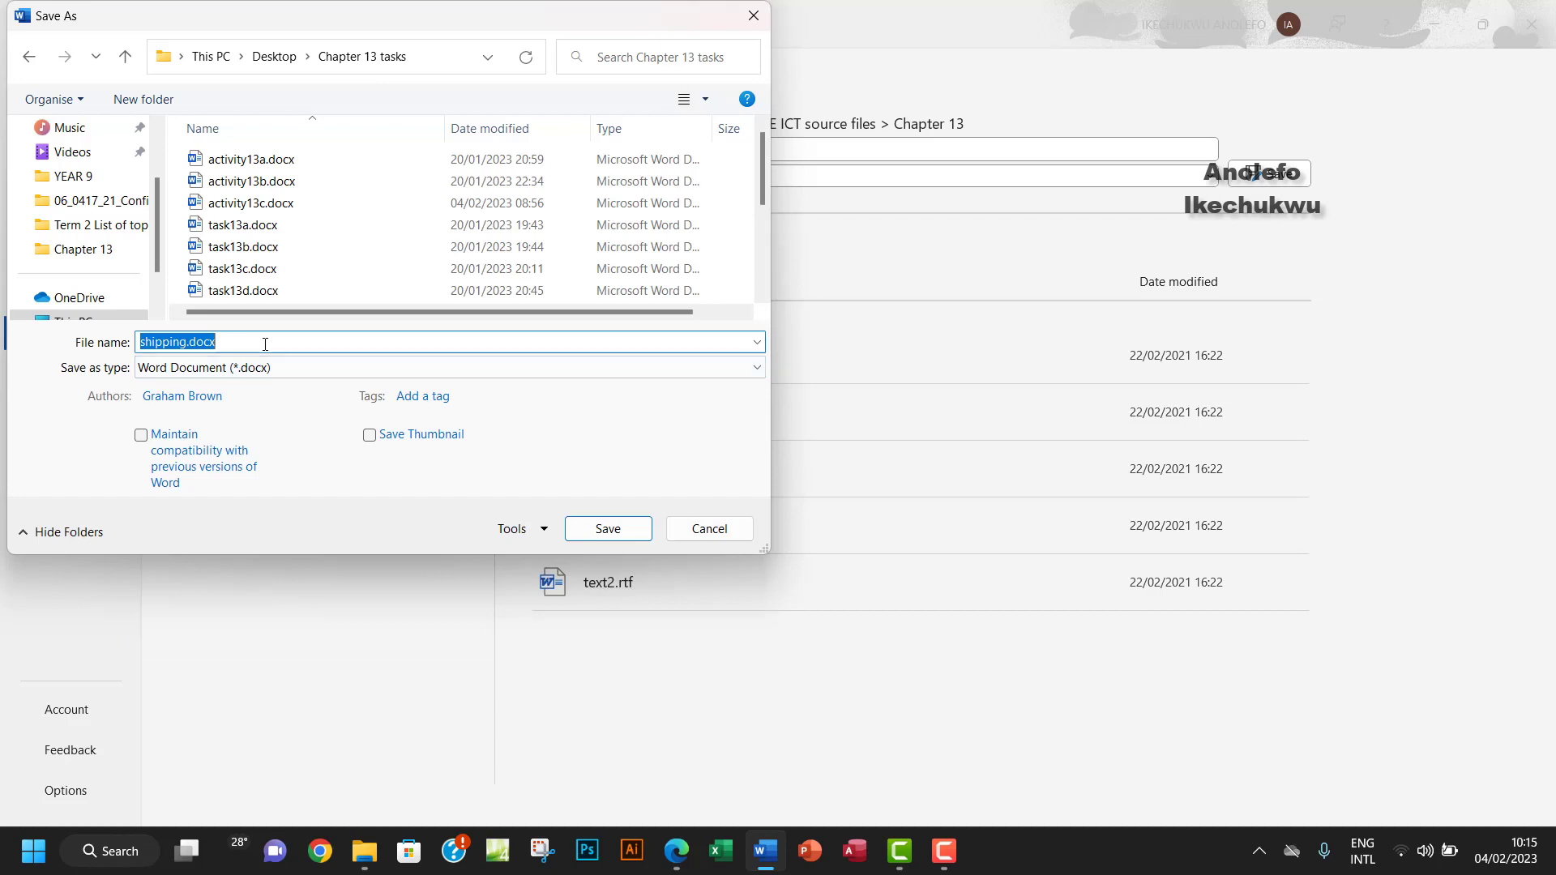
- Name the file task13l, save it and accept the upgrade to the newest Word format
{"action": "type", "text": "task13"}
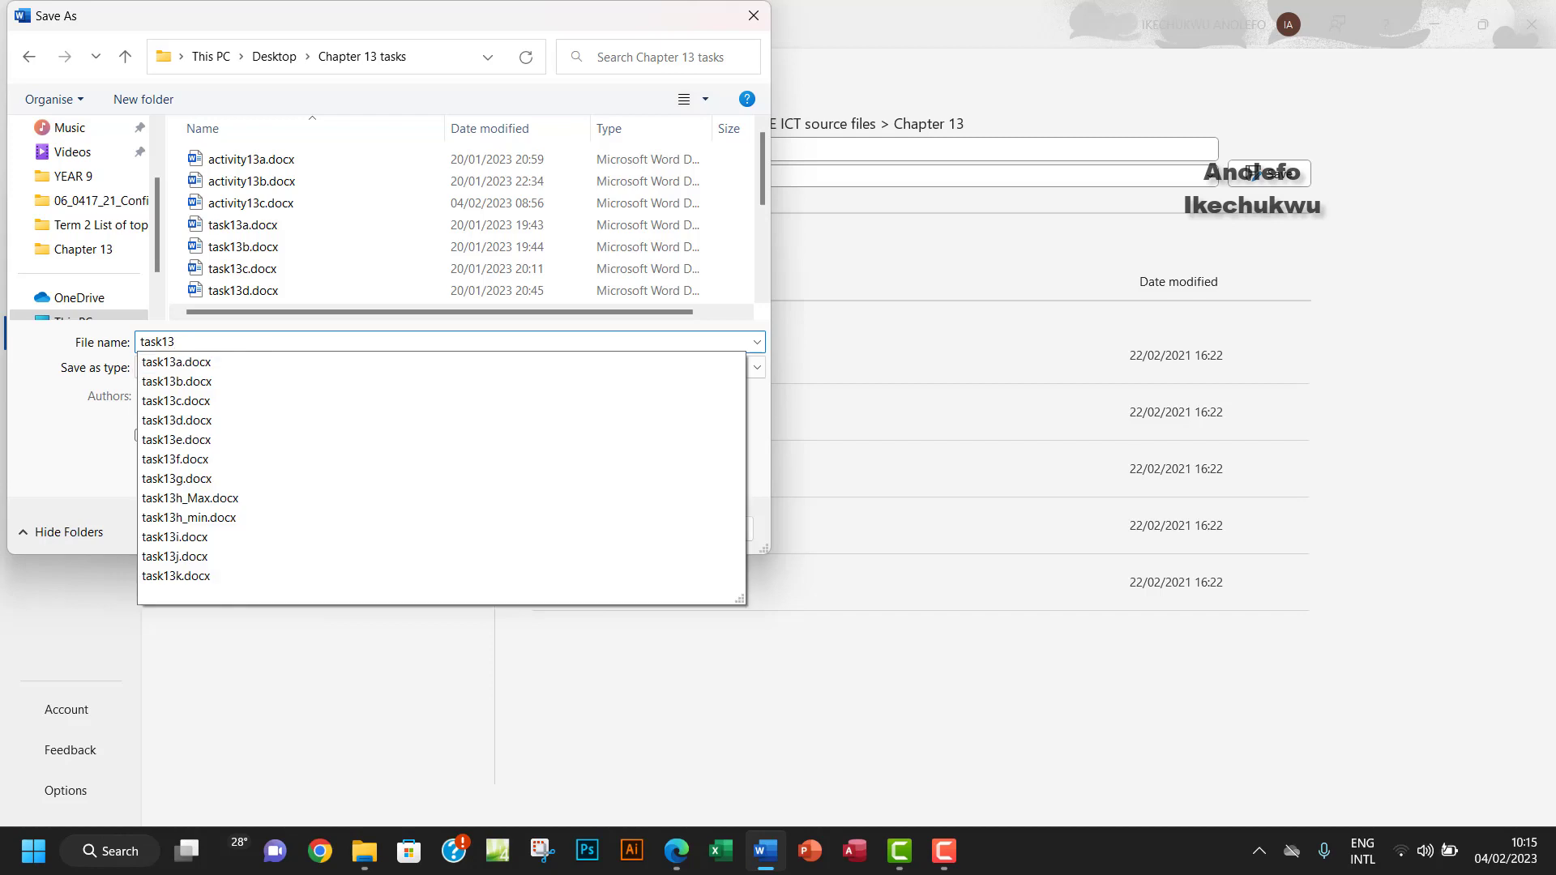
{"action": "type", "text": "l"}
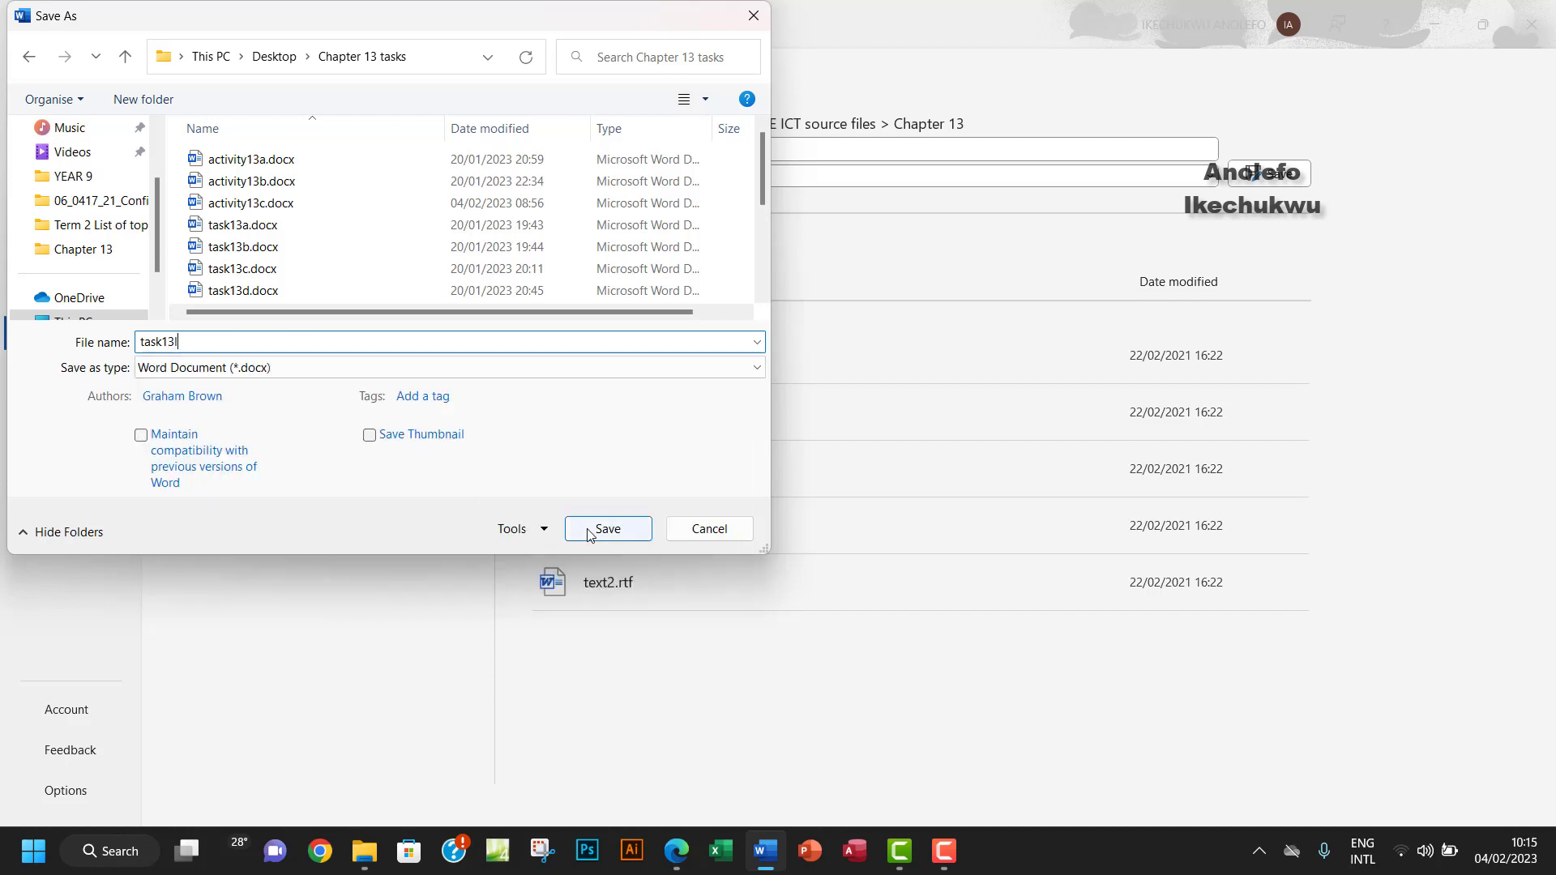
{"action": "left_click", "coordinate": [607, 529]}
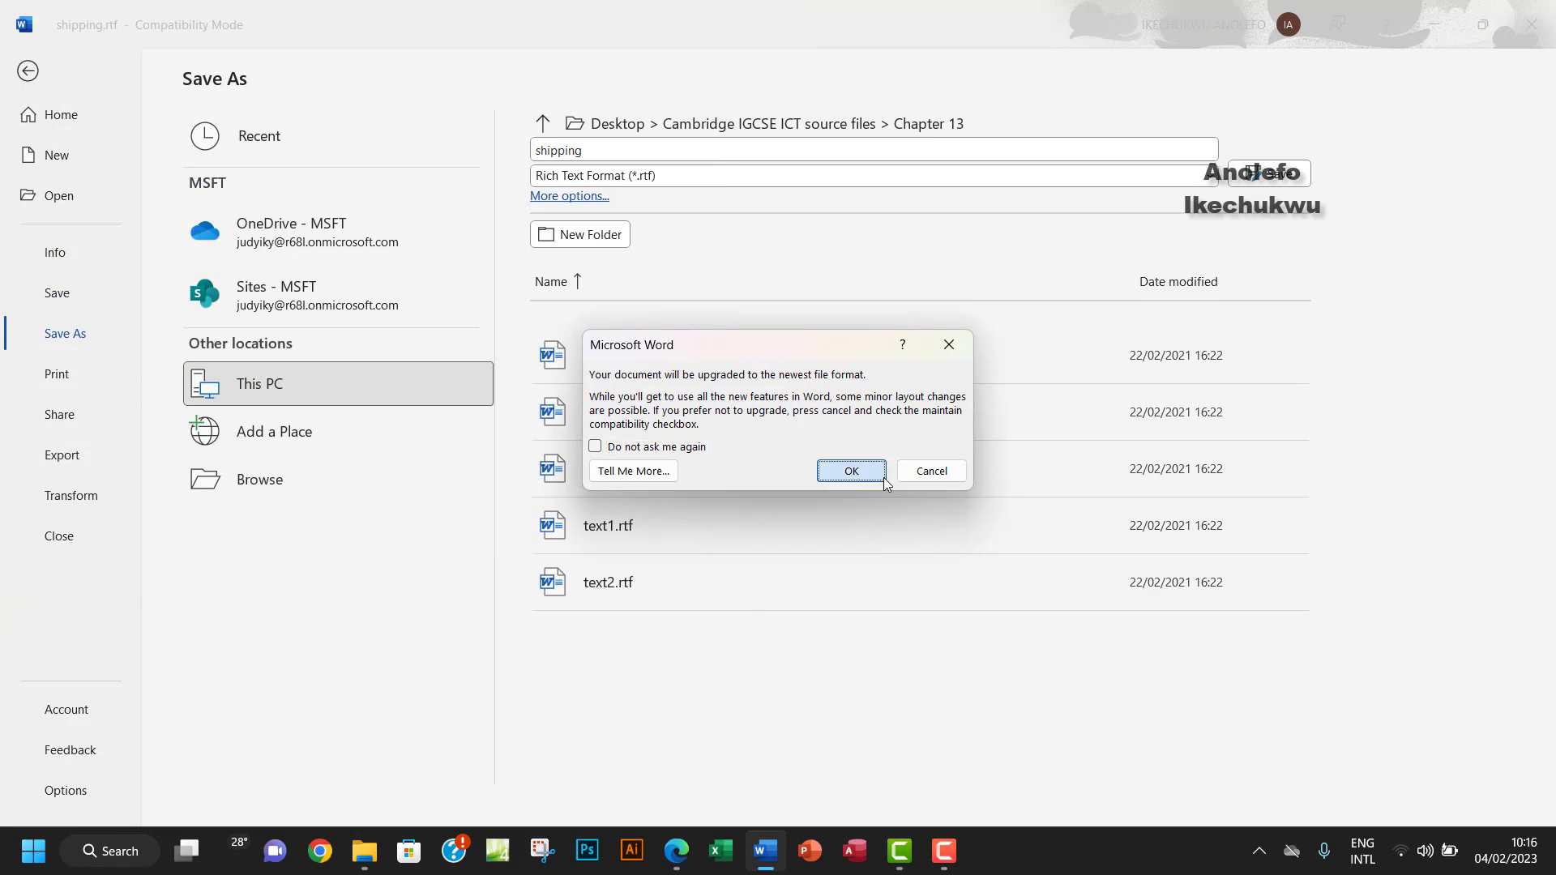
{"action": "left_click", "coordinate": [850, 470]}
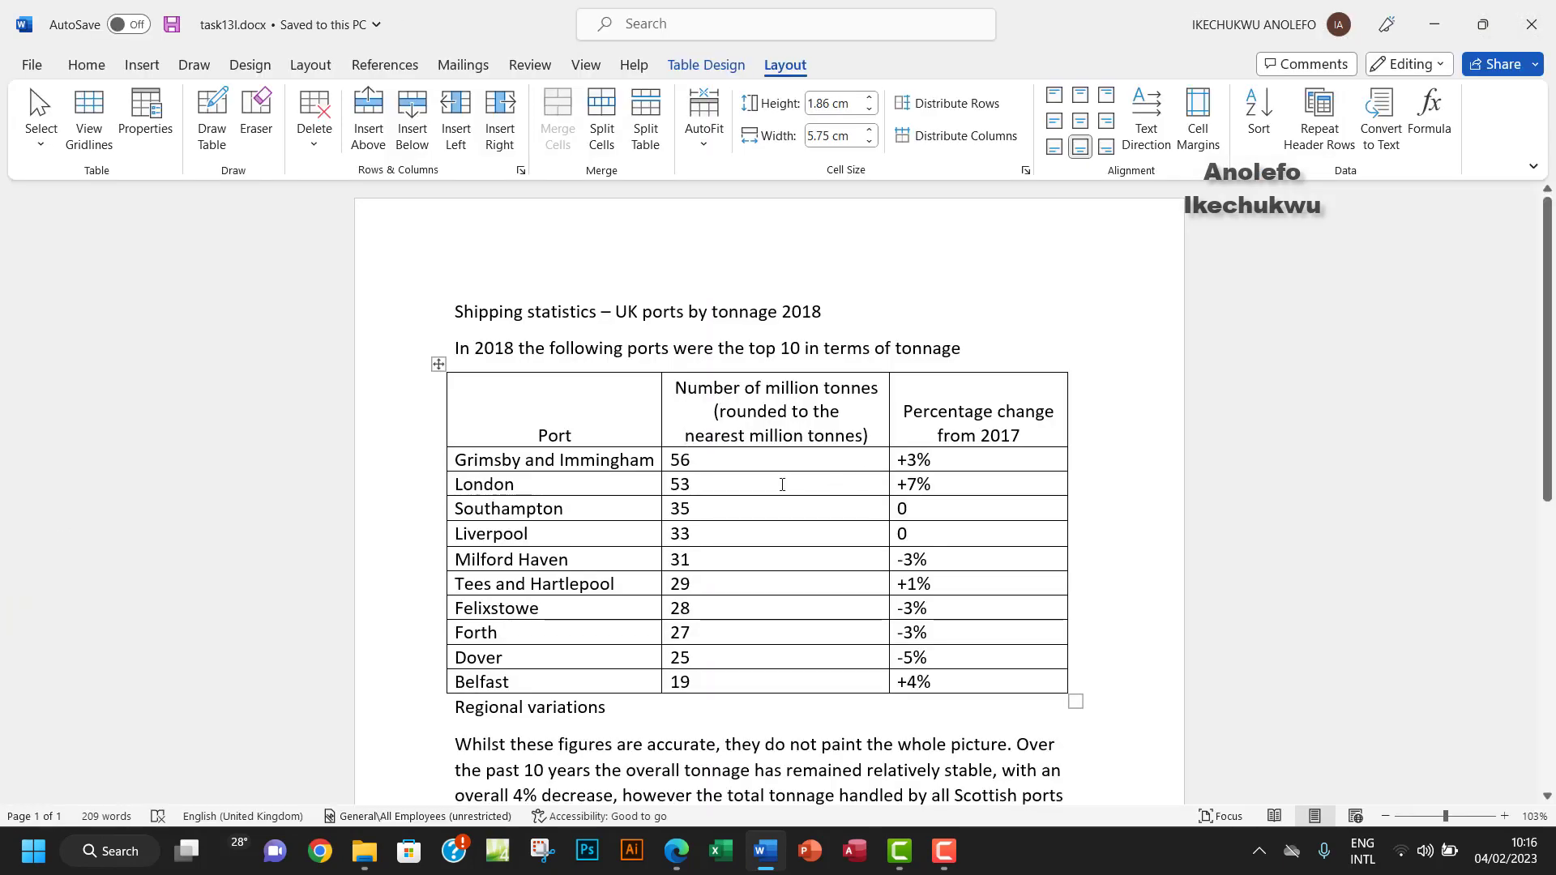
{"action": "scroll", "scroll_direction": "down", "scroll_amount": 3}
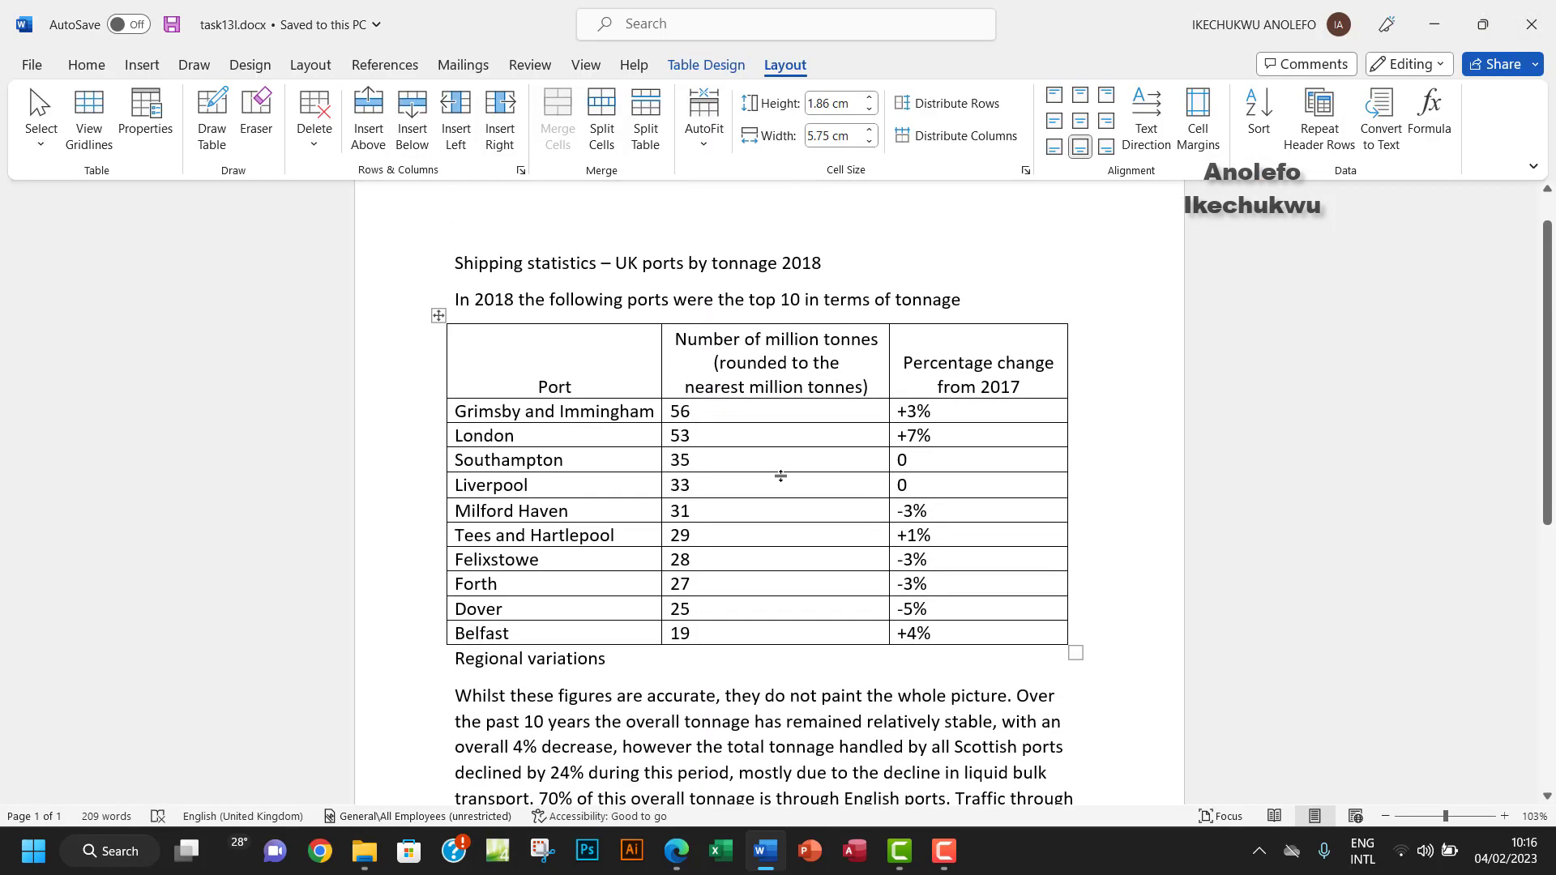